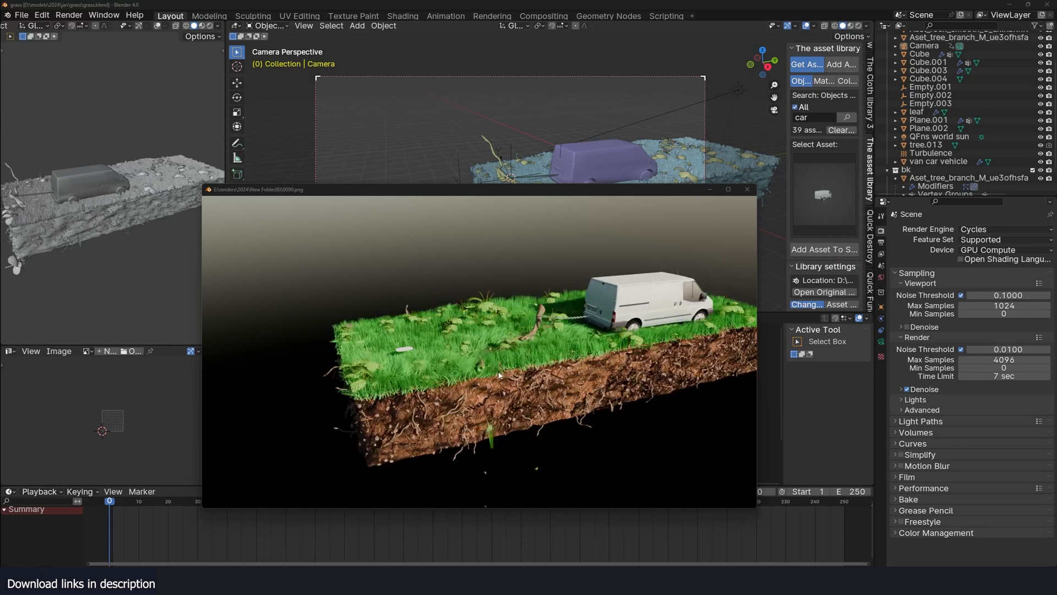
- Dismiss the finished grass-field render window
click(746, 190)
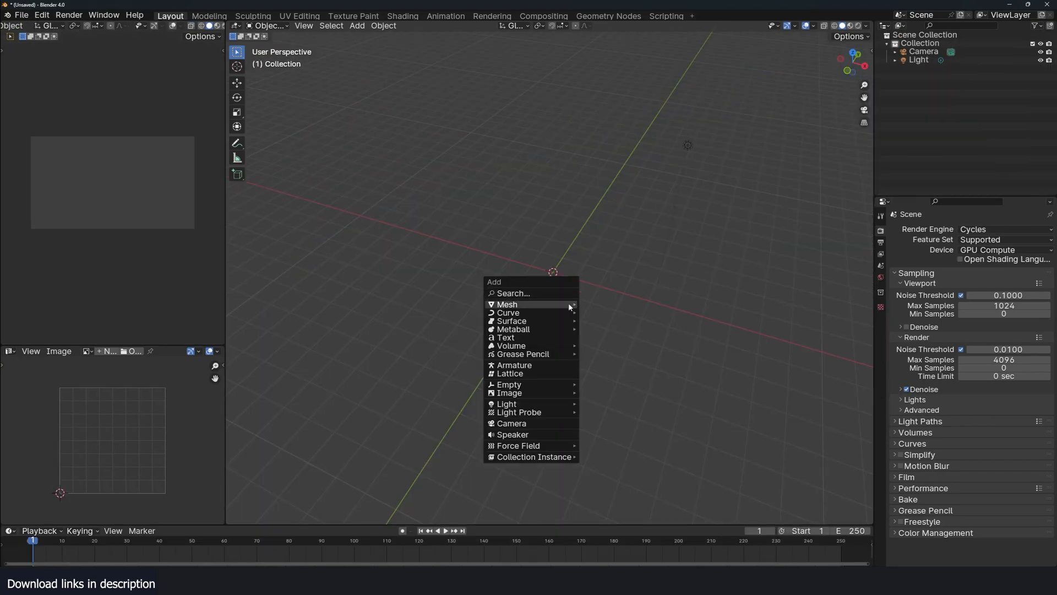
- Add a flat plane as the ground for the grass field
click(507, 304)
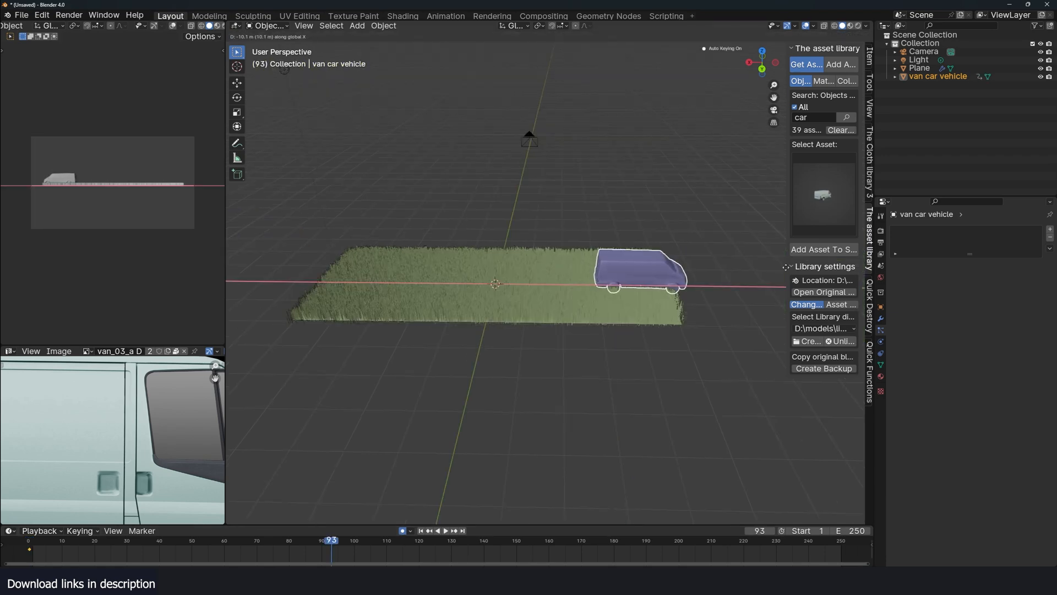
- Keyframe the van at frames 0 and 93, enable hair dynamics, and set 2000 strands
click(441, 491)
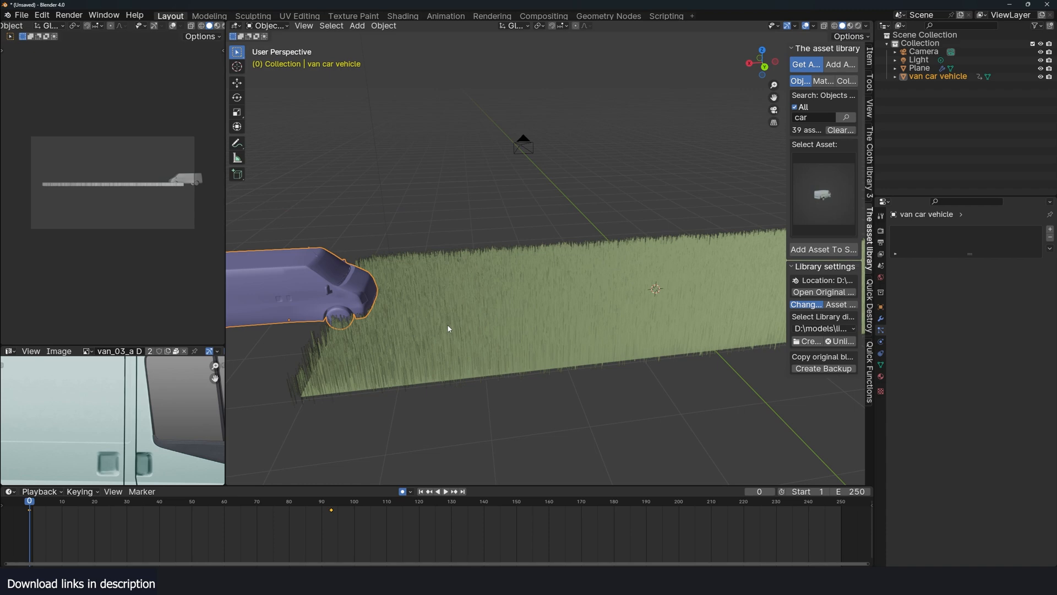
mouse_move(936, 357)
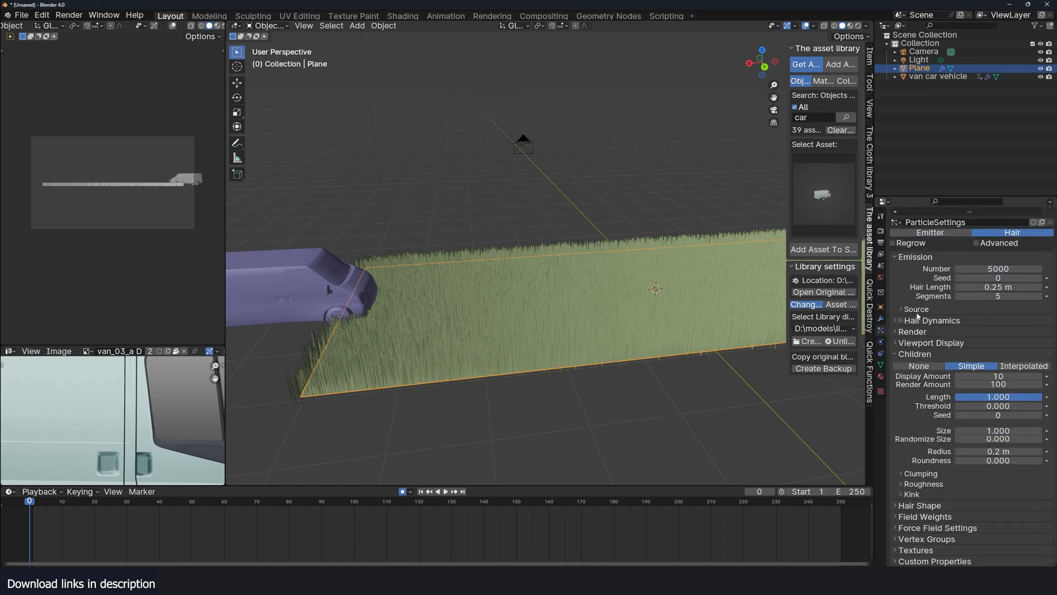
click(444, 491)
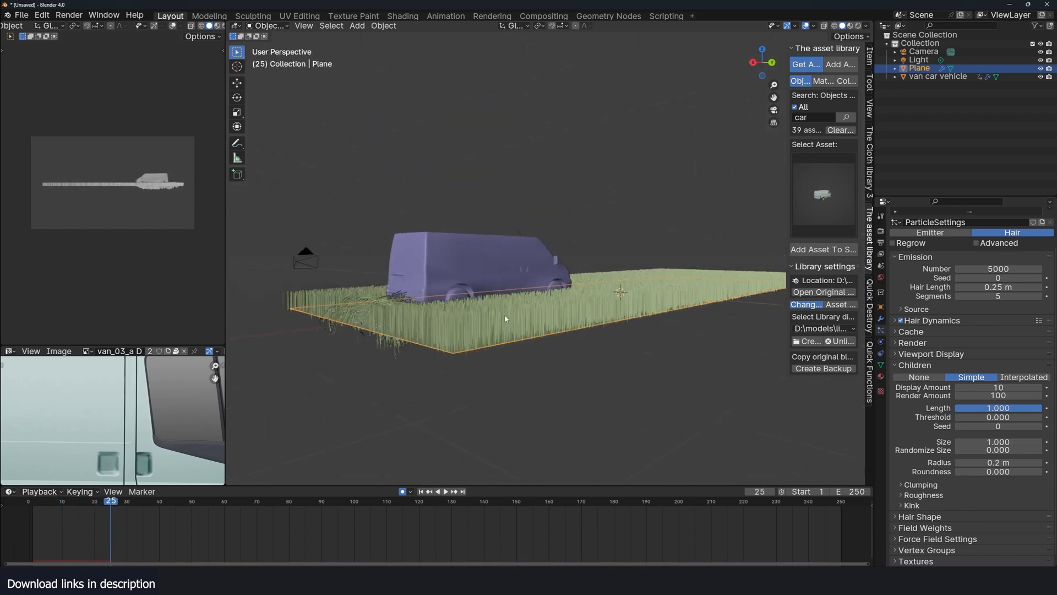
click(436, 492)
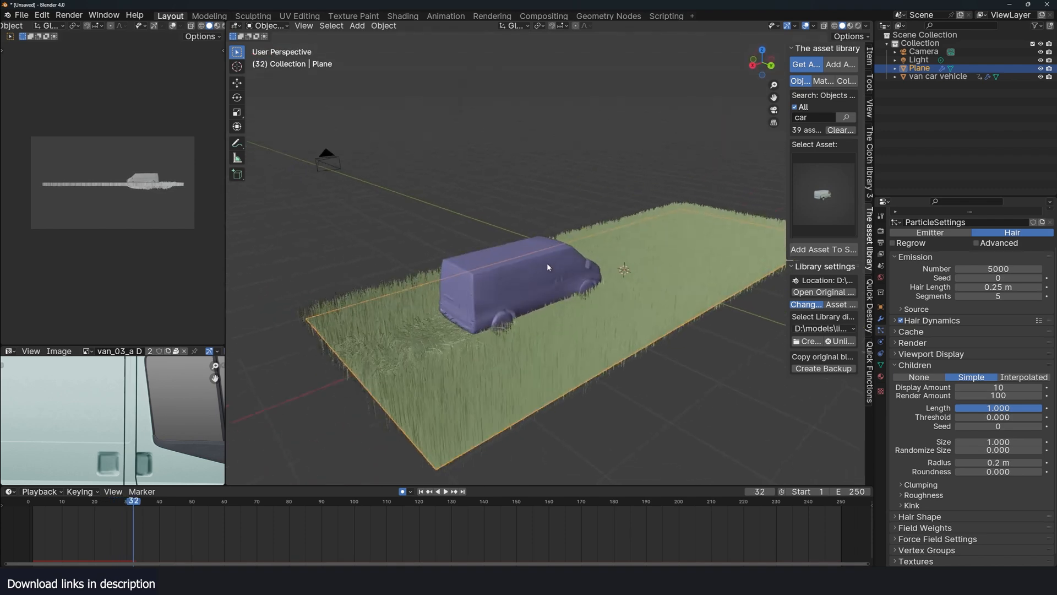
click(441, 491)
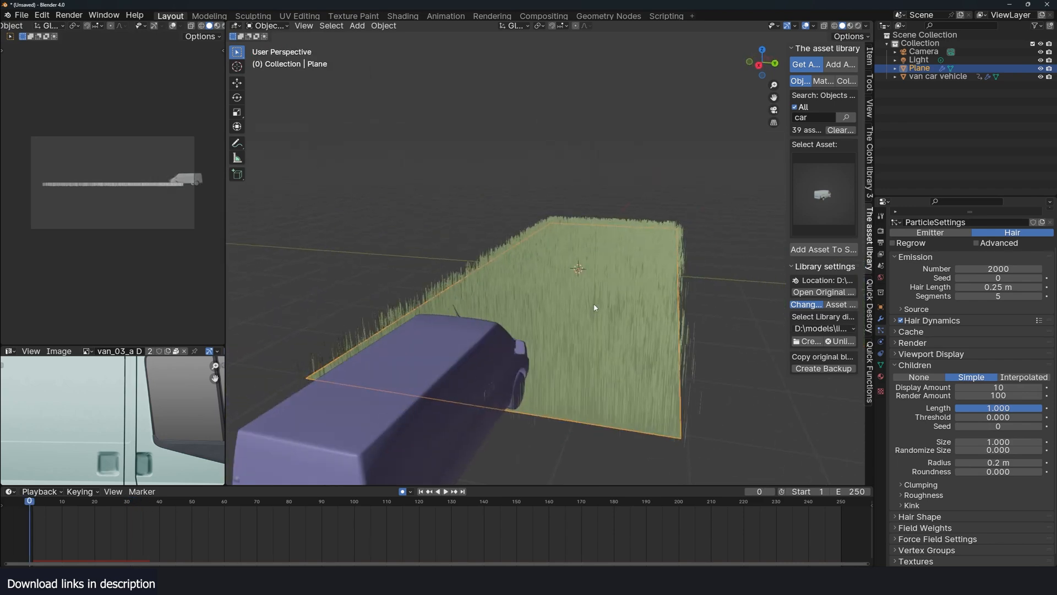
mouse_move(170, 46)
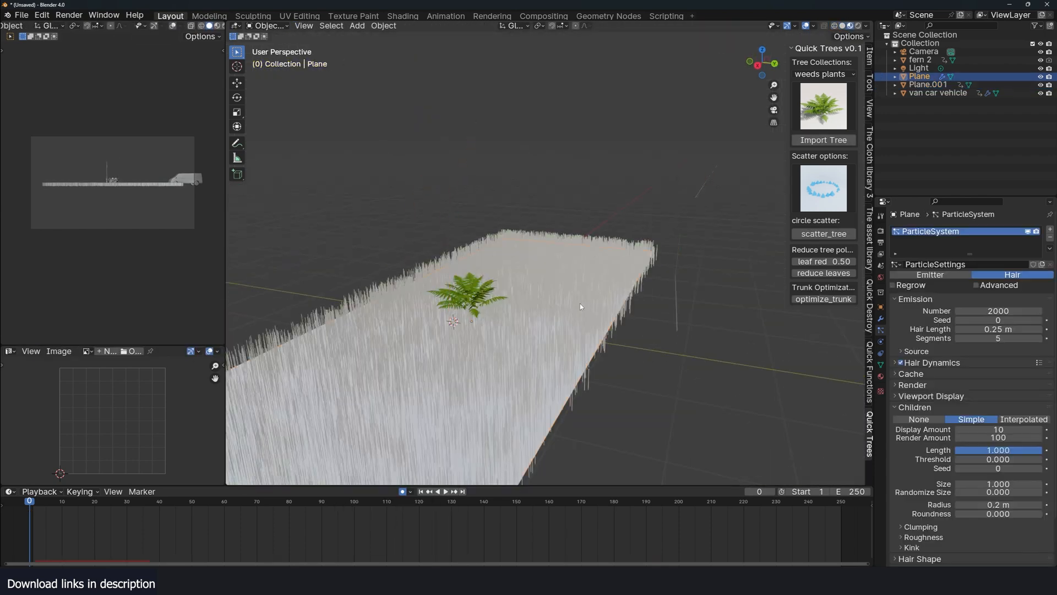
- Inspect how the grass particles render while adding the fern and thin blade plane
click(912, 384)
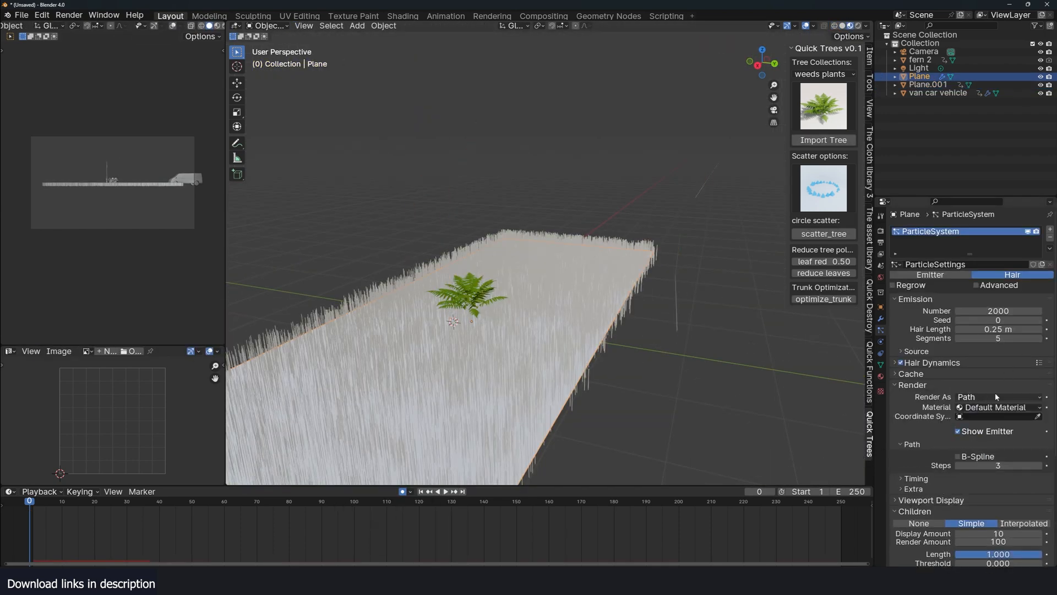
click(1001, 397)
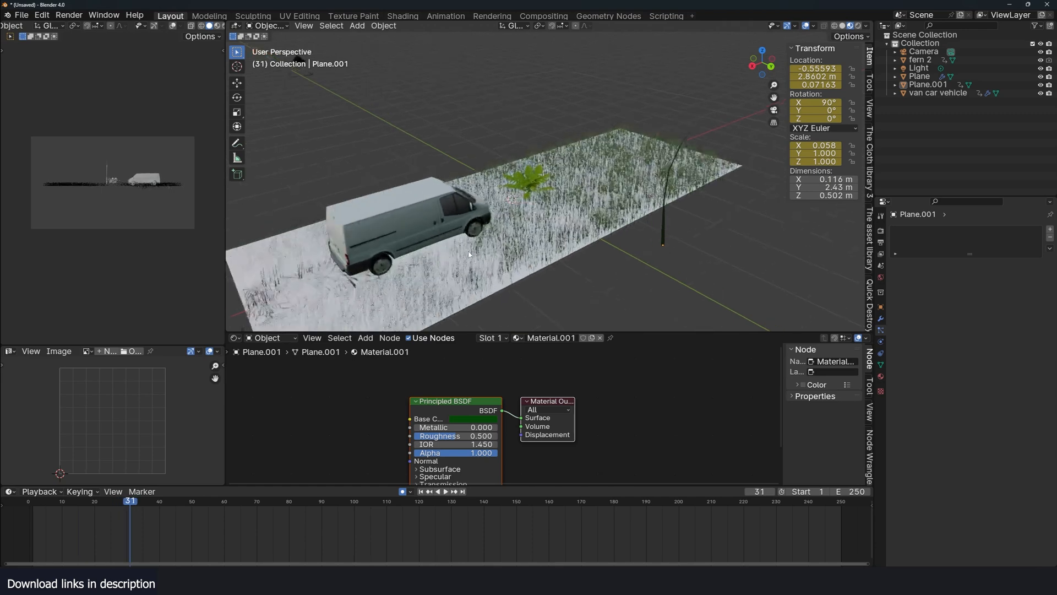
- Set the grass particles to render as a random pick from the 'grass' collection
click(444, 491)
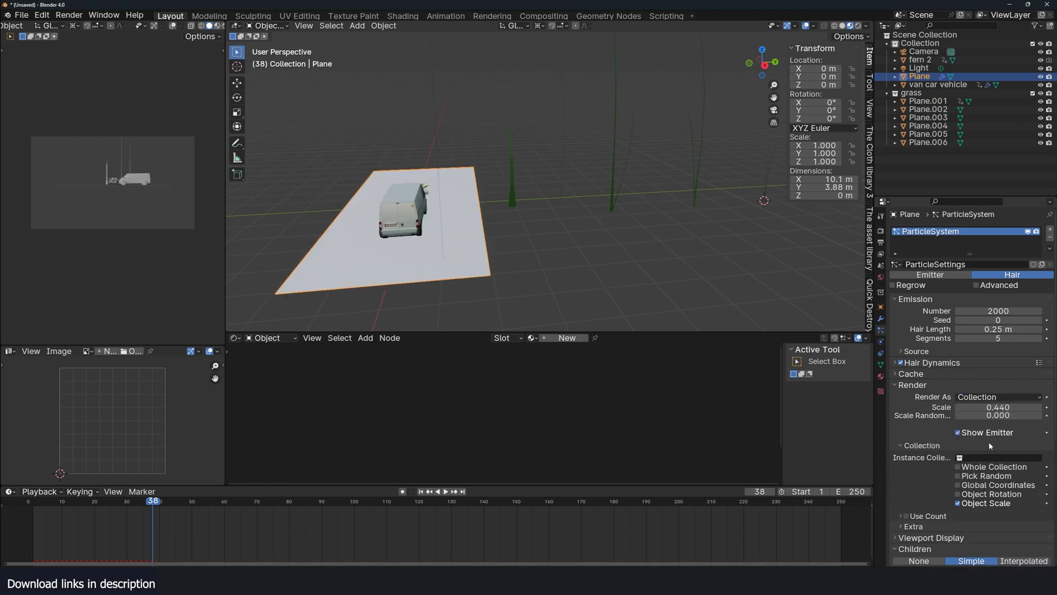
click(998, 457)
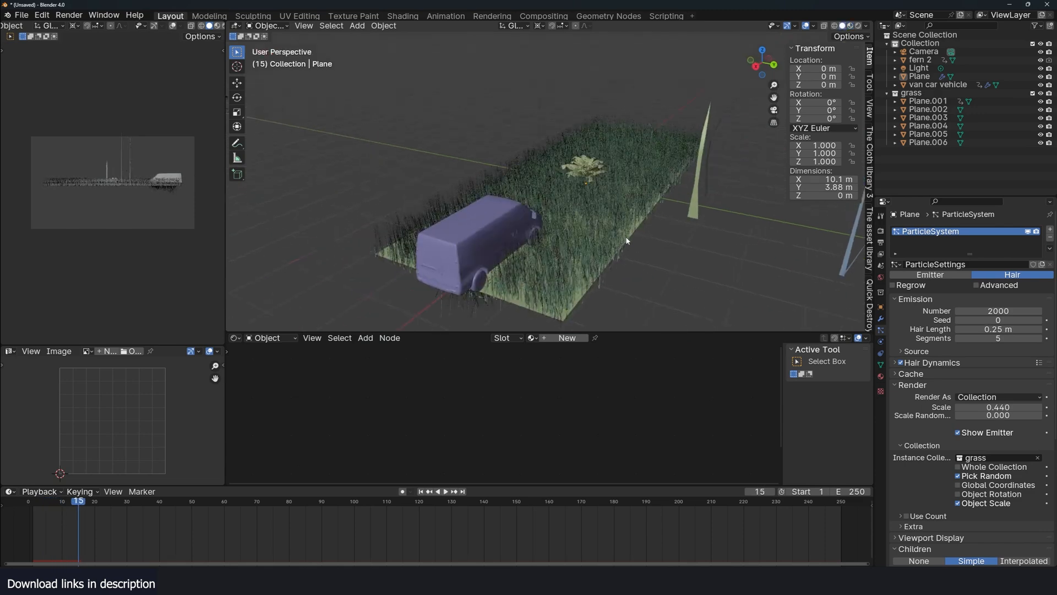
click(437, 491)
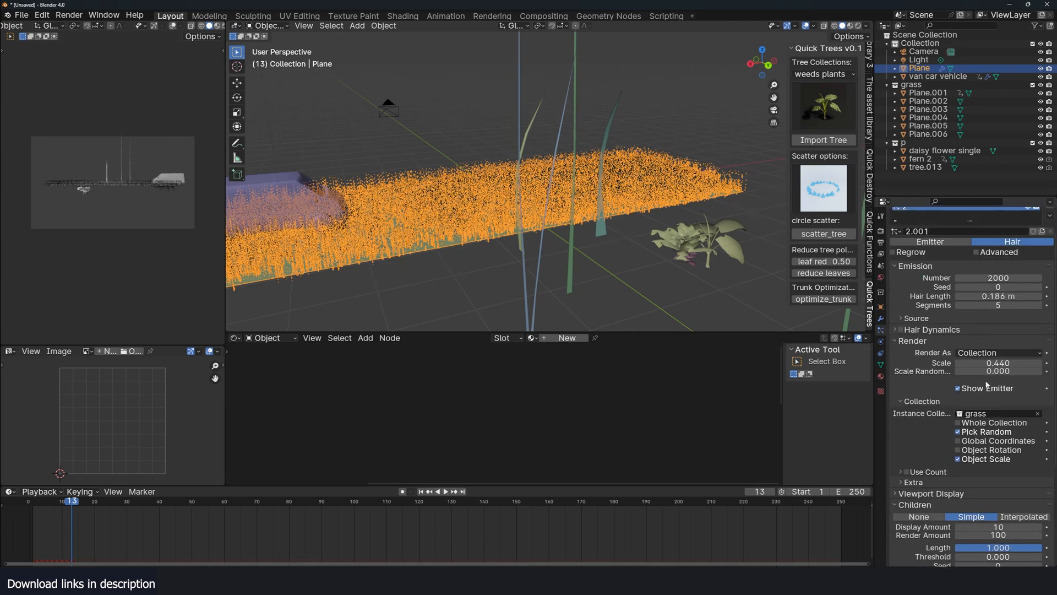
- Add a second particle system scattering 182 plants from collection 'p', with children off
click(997, 414)
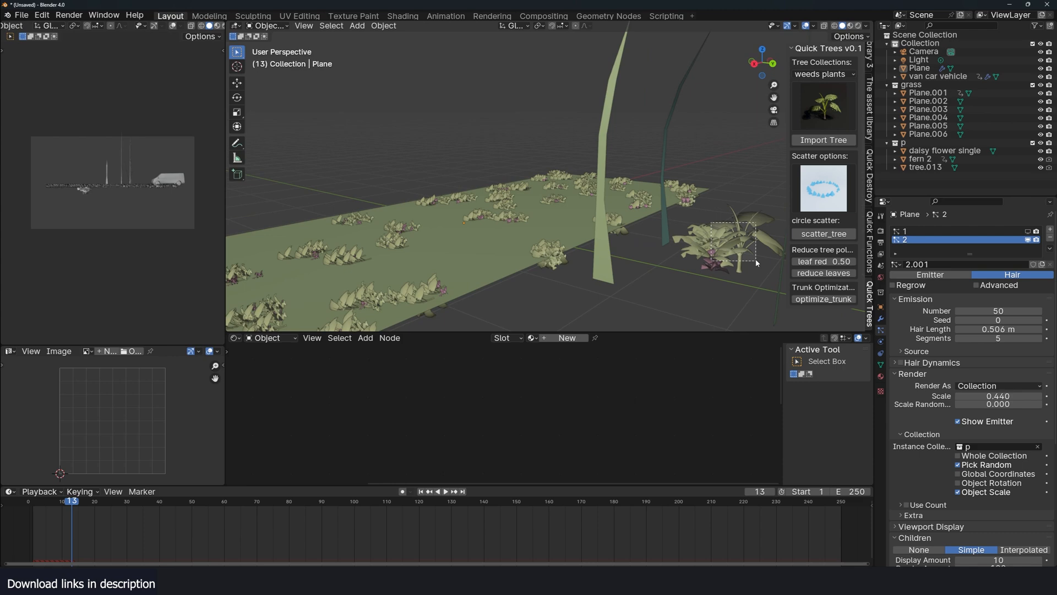
click(732, 242)
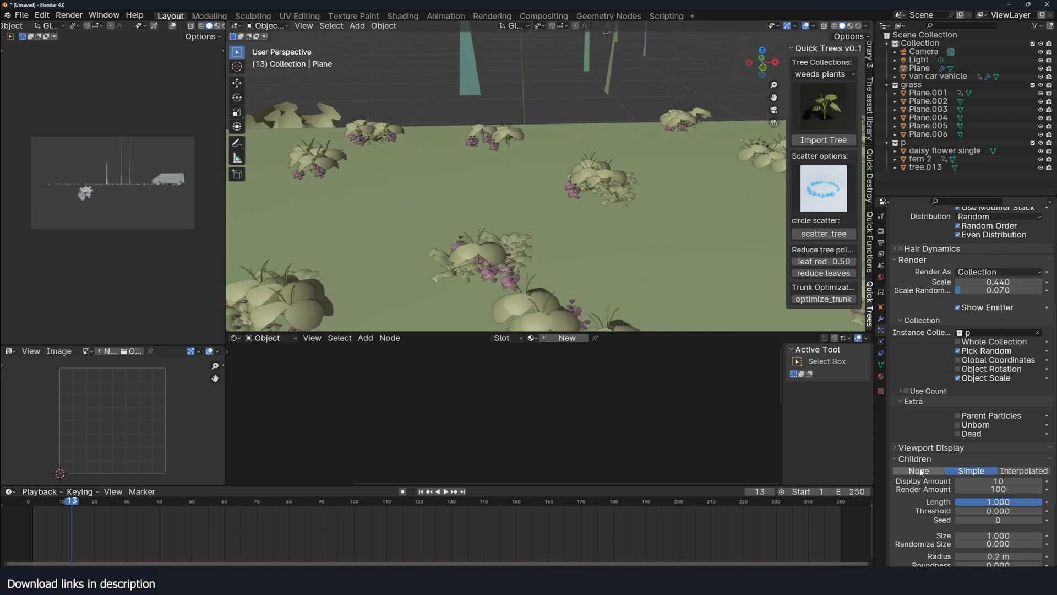
click(919, 490)
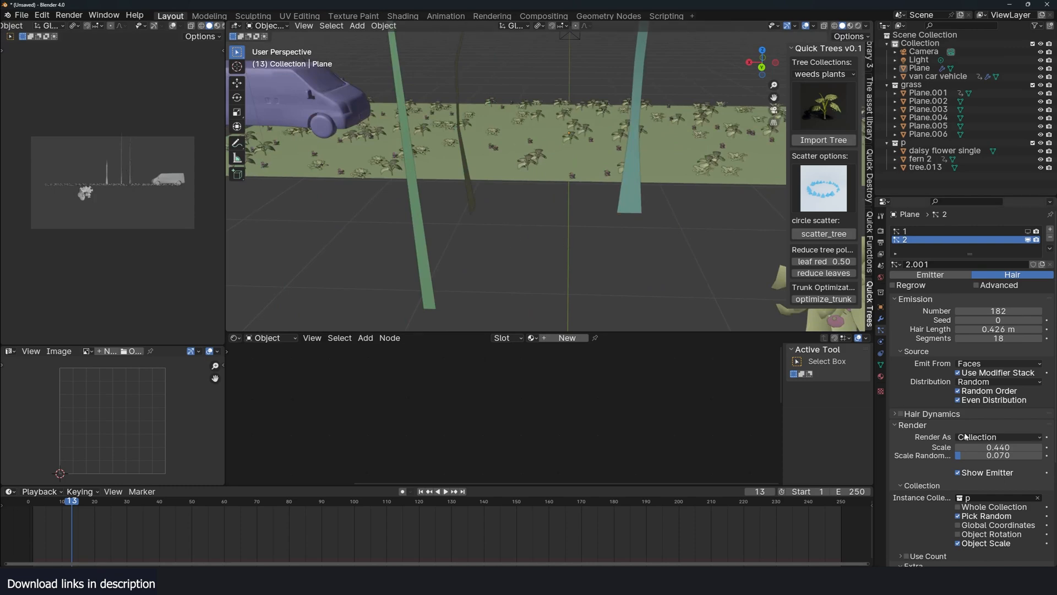
- Set the plant system's scale to 0.79 and keep the grass rendering as a collection
click(1000, 447)
text(0.790)
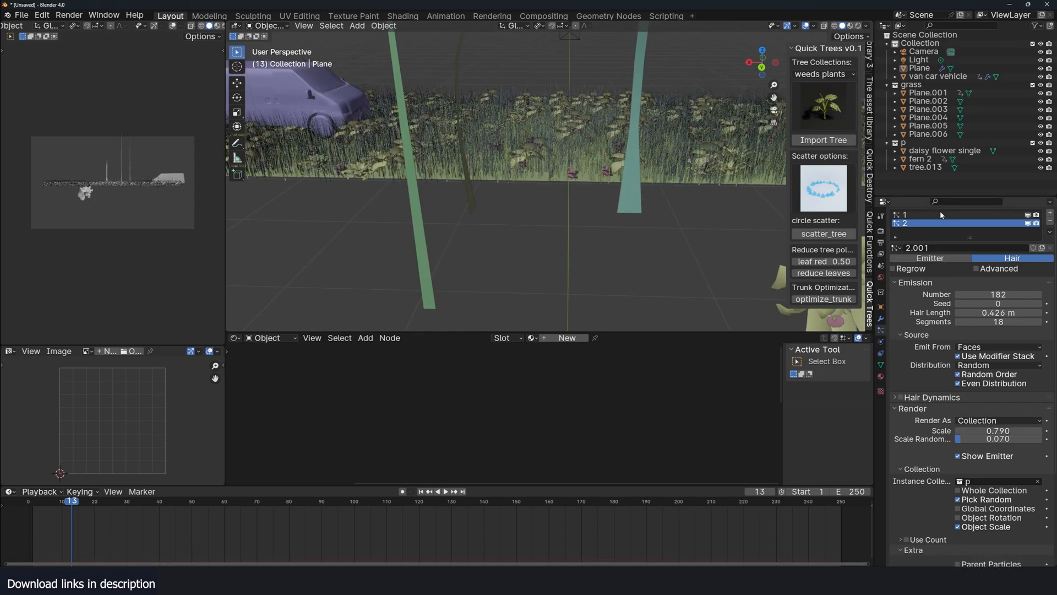
click(931, 215)
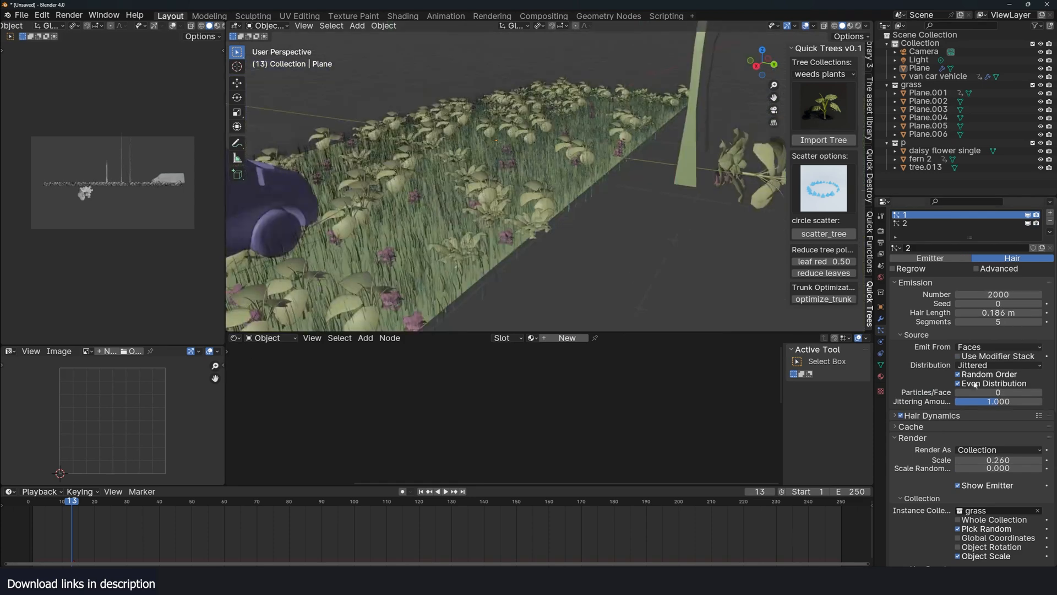
click(1000, 450)
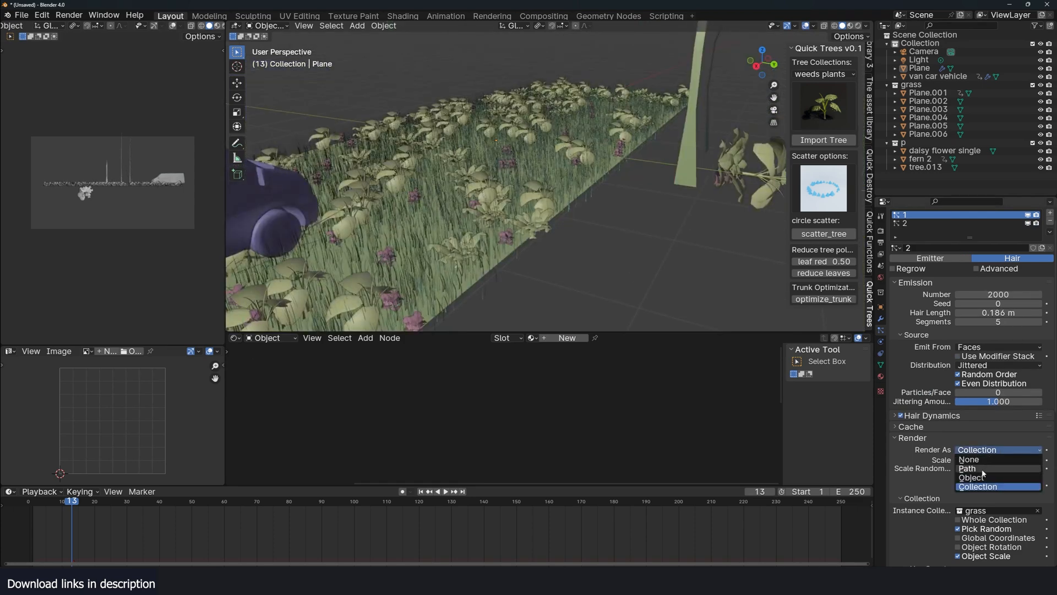
click(967, 468)
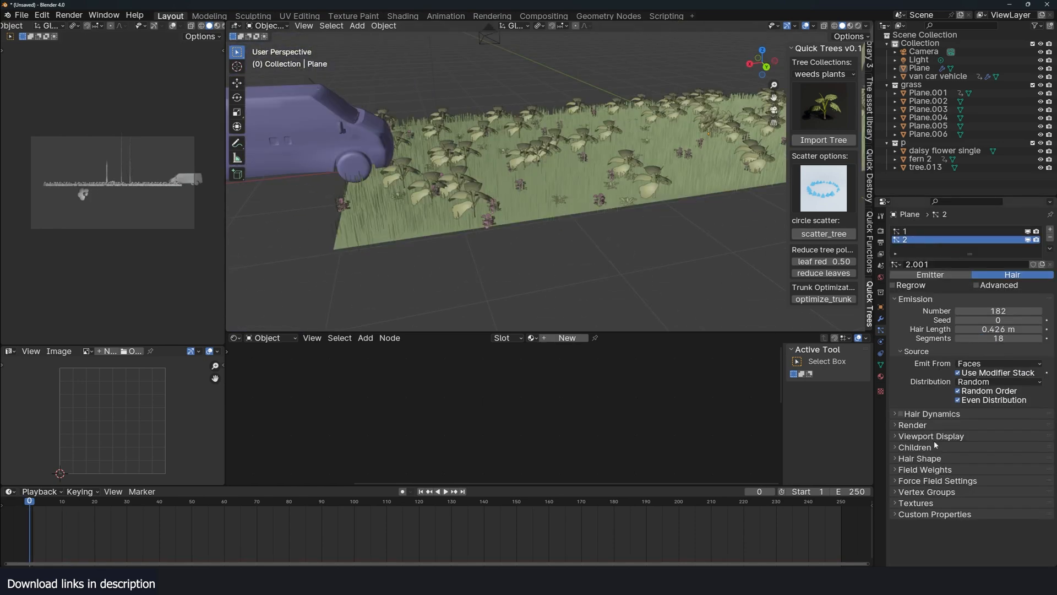
- Play back the van driving through the planted grass field
click(899, 414)
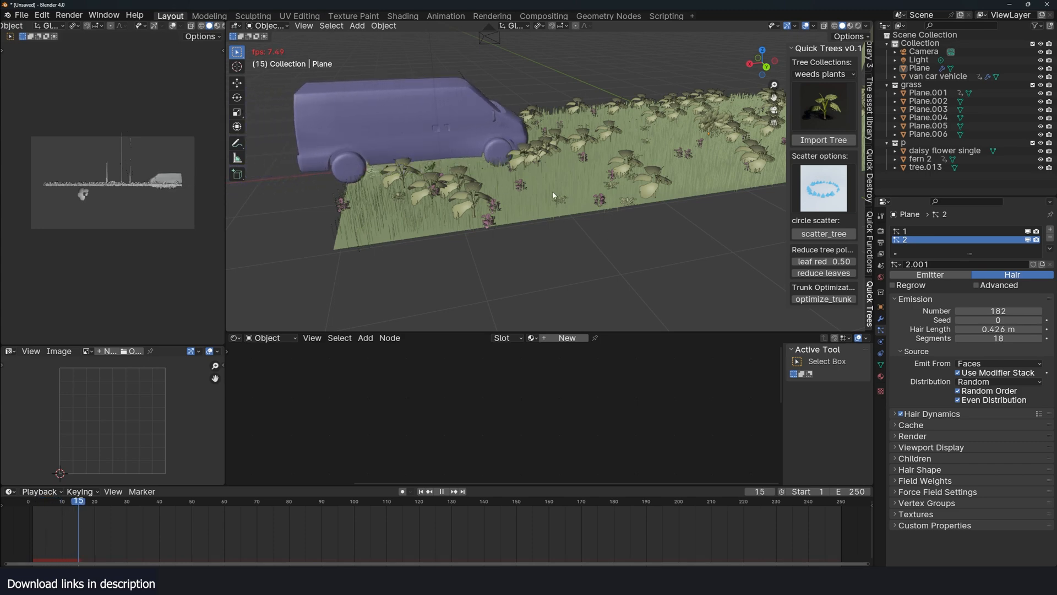
click(441, 491)
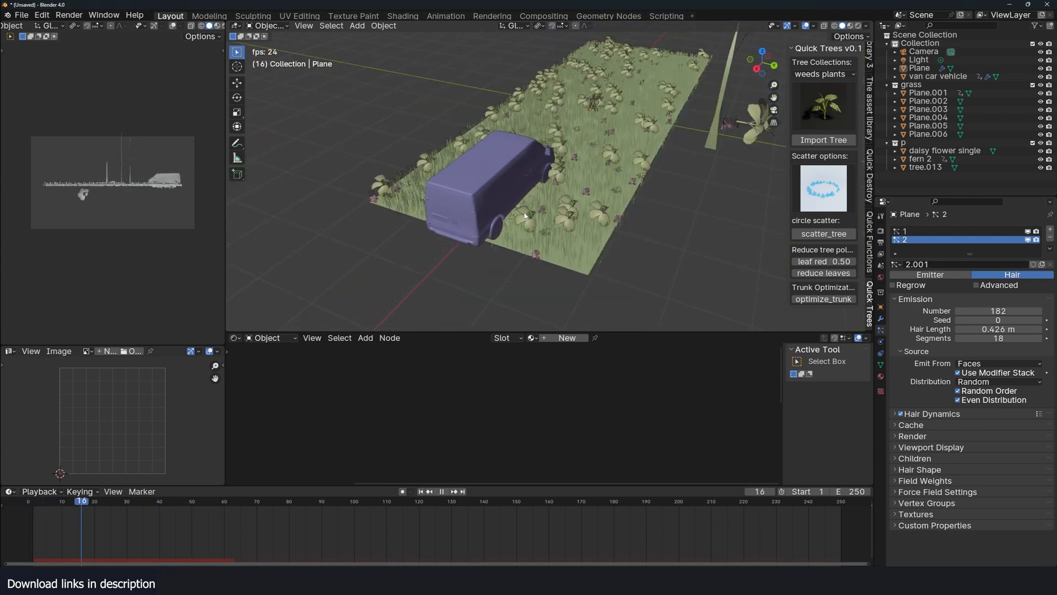
click(442, 491)
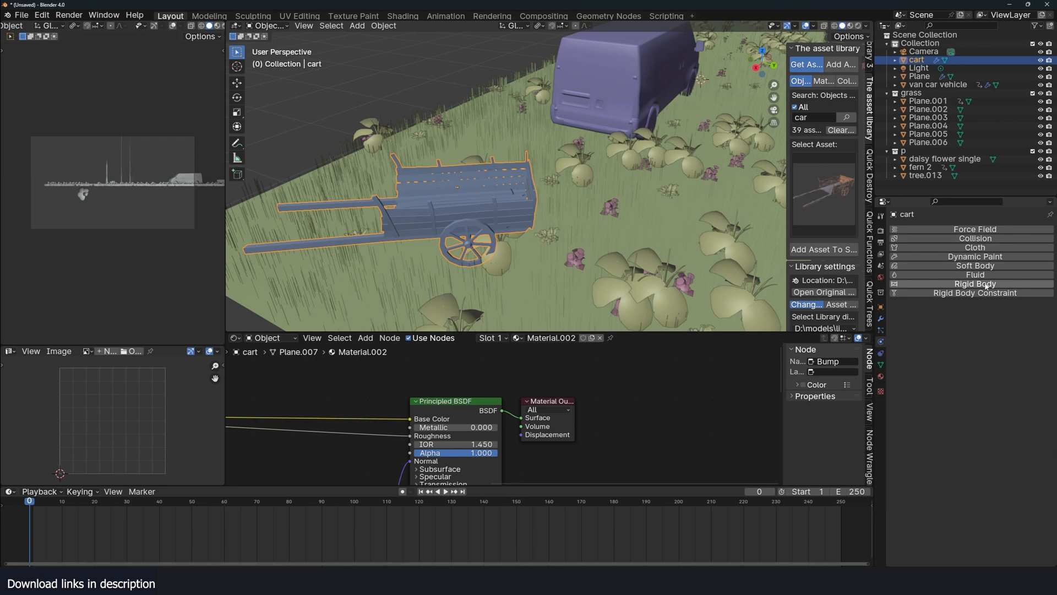
- Enable Rigid Body physics on the wooden cart
click(973, 283)
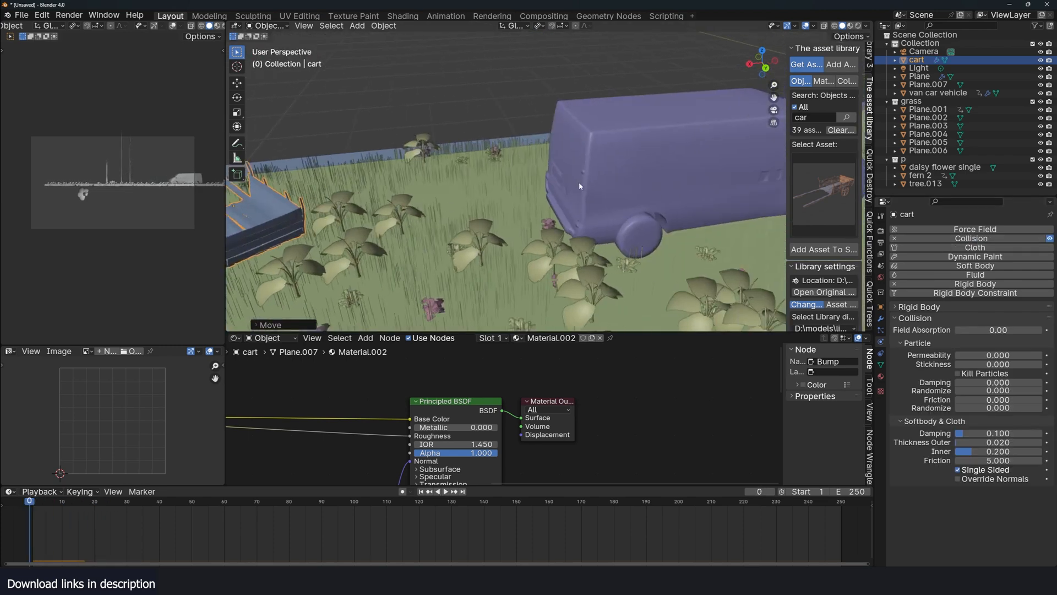
- Add an empty at the cart's front and set the van's rigid body type
click(357, 26)
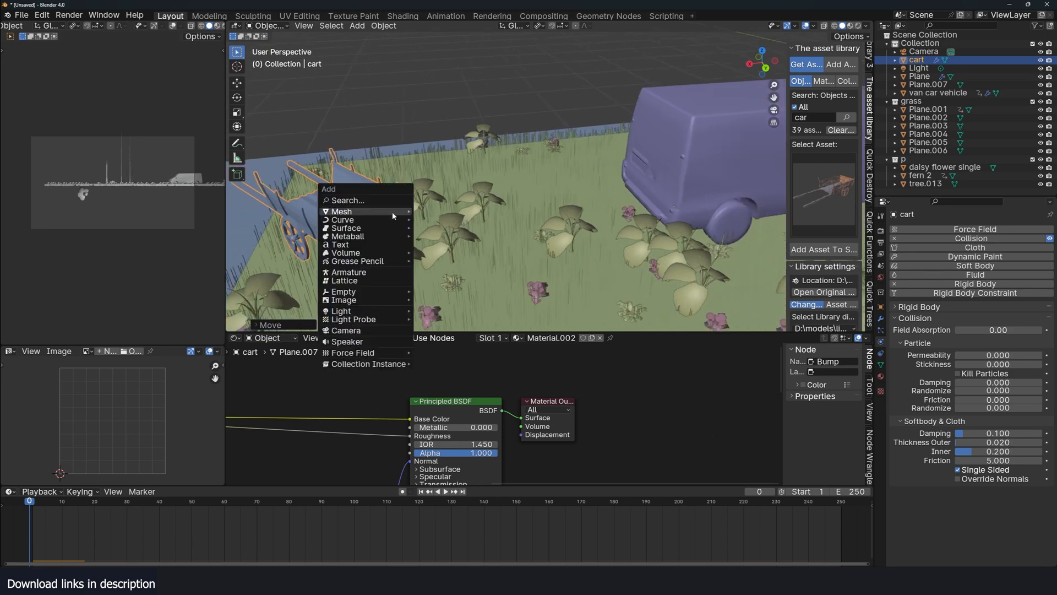
click(343, 291)
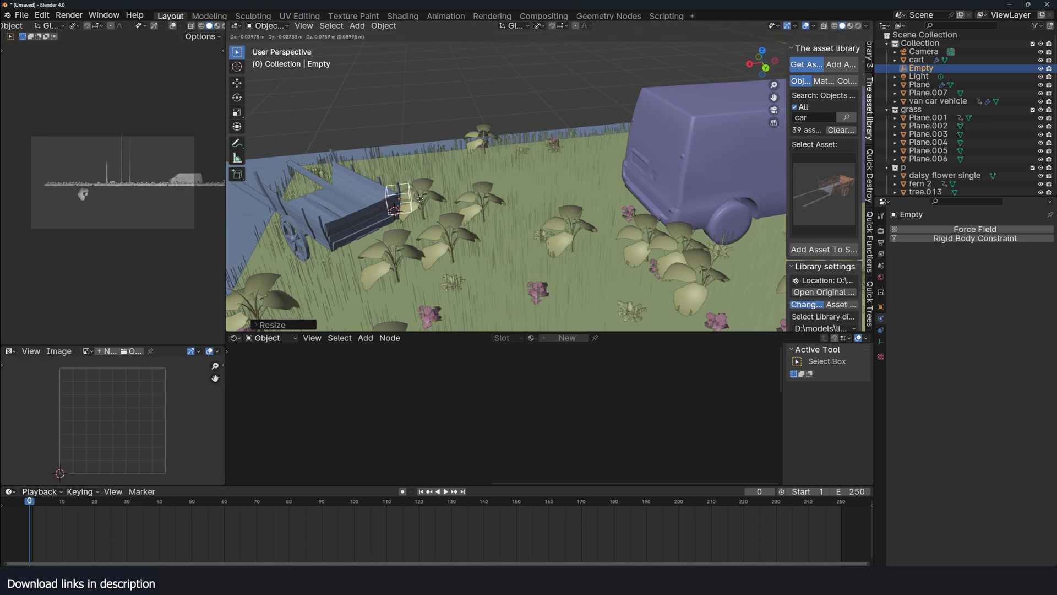
click(937, 100)
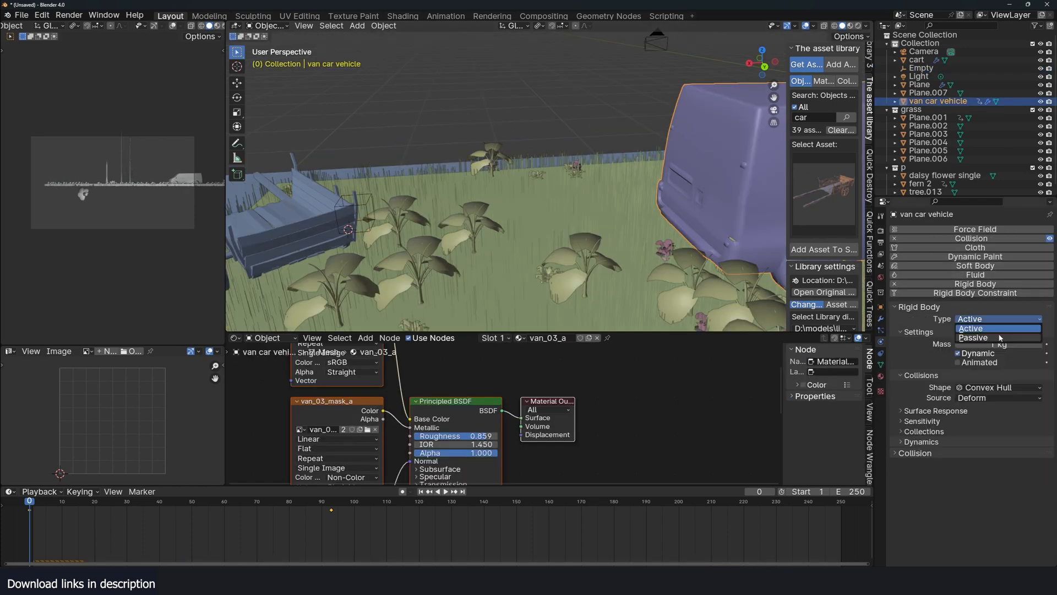
click(974, 337)
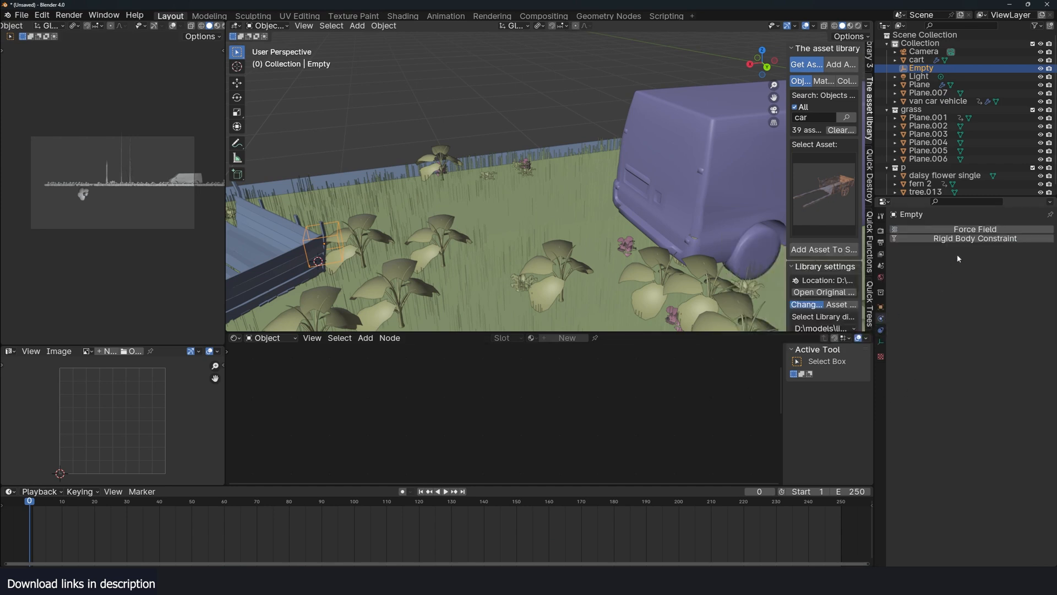
- Give the empty a Point rigid-body constraint linking the cart and the van
click(974, 238)
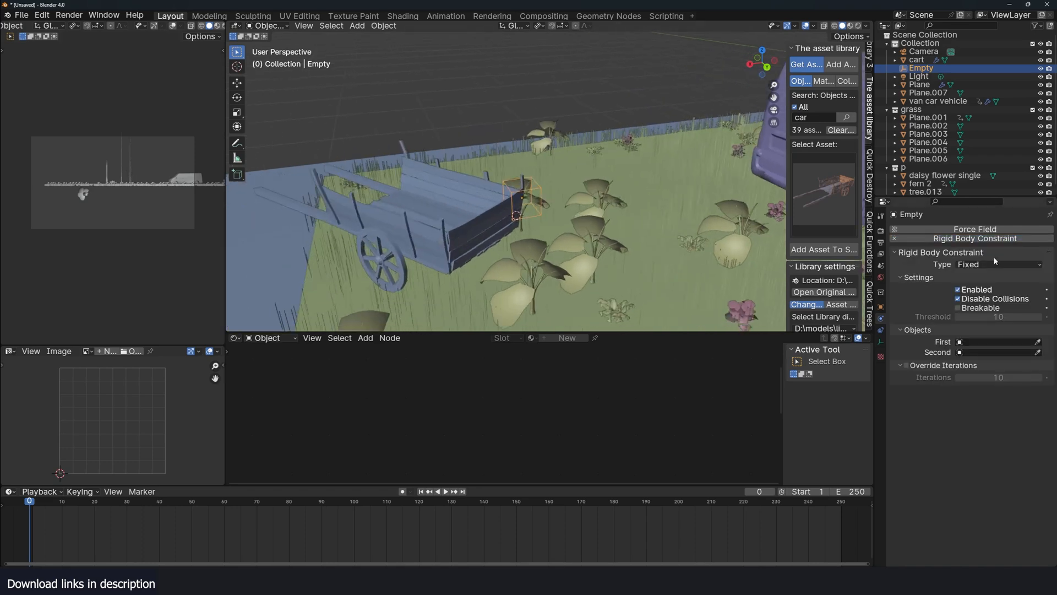
click(998, 264)
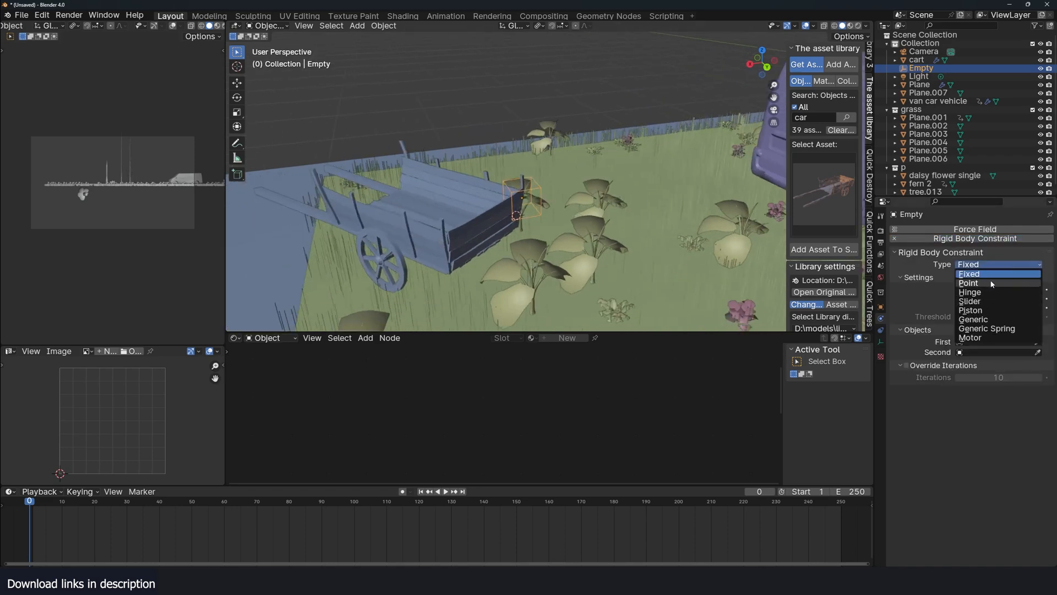
click(968, 283)
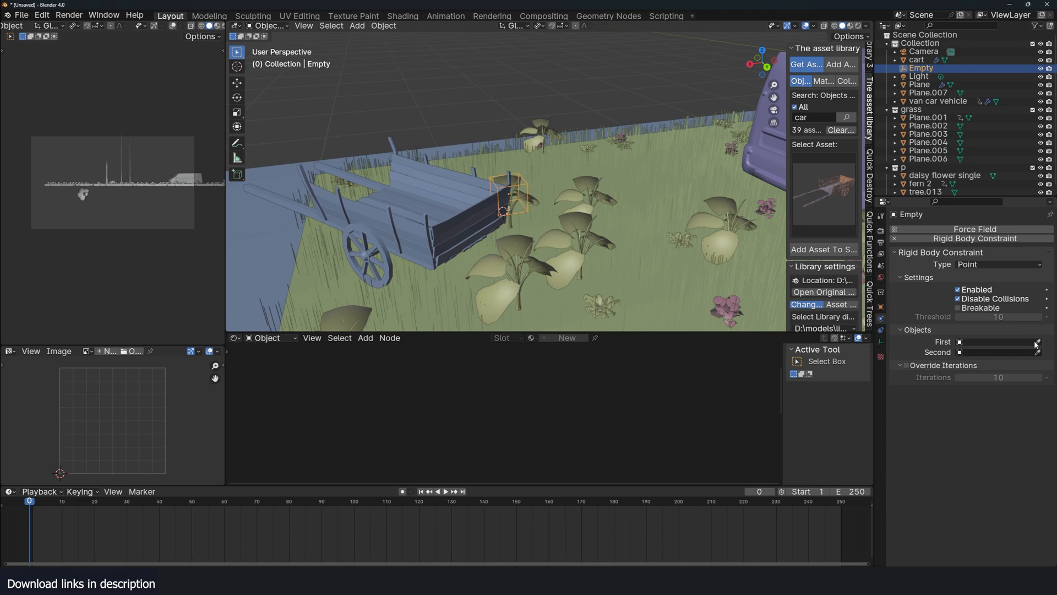
click(995, 342)
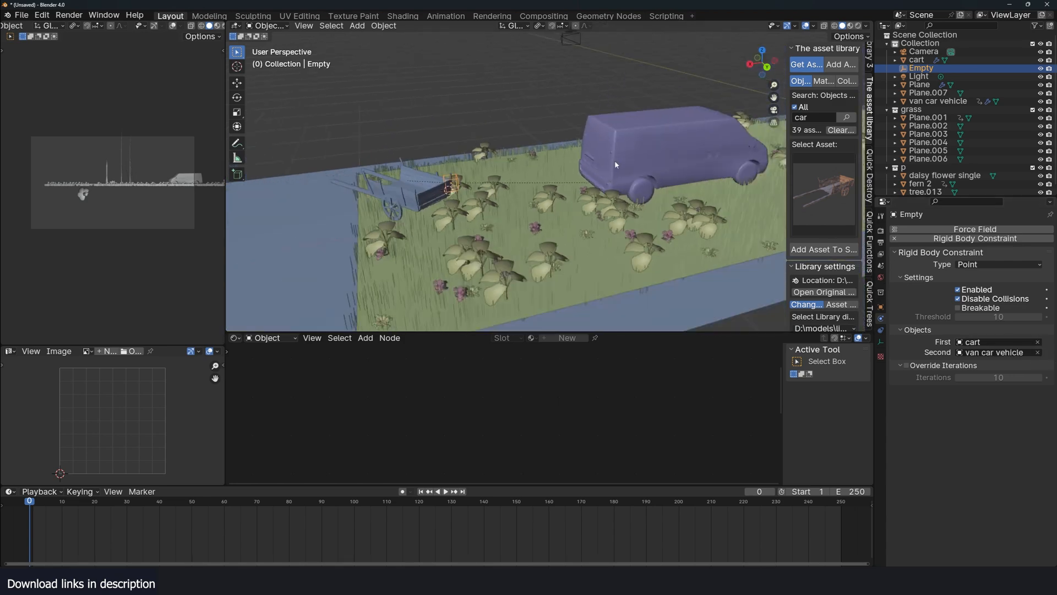
- Play the simulation to test the towing, then stop and rewind
click(441, 490)
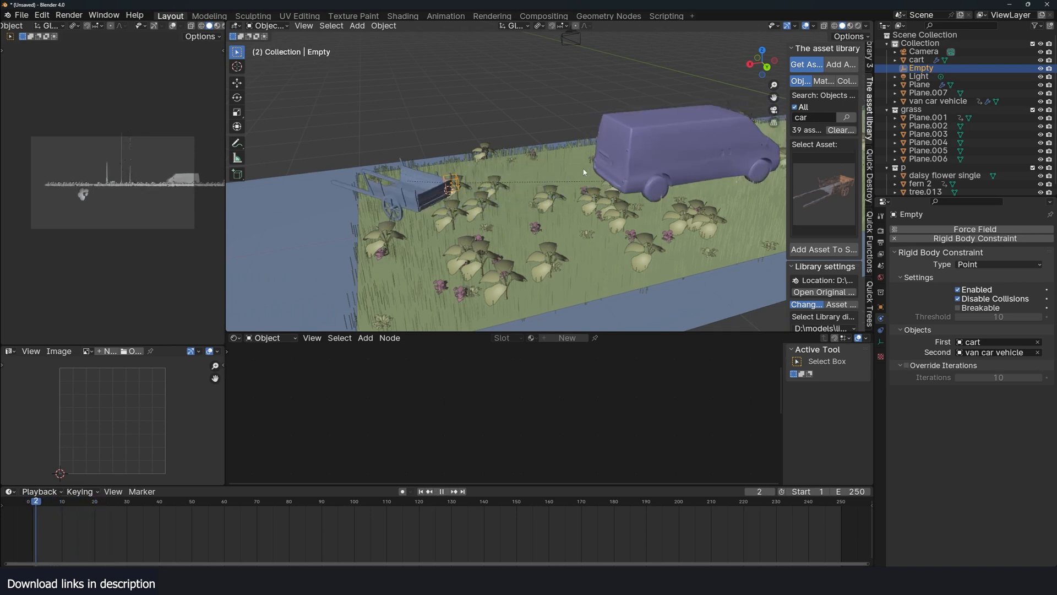
click(441, 490)
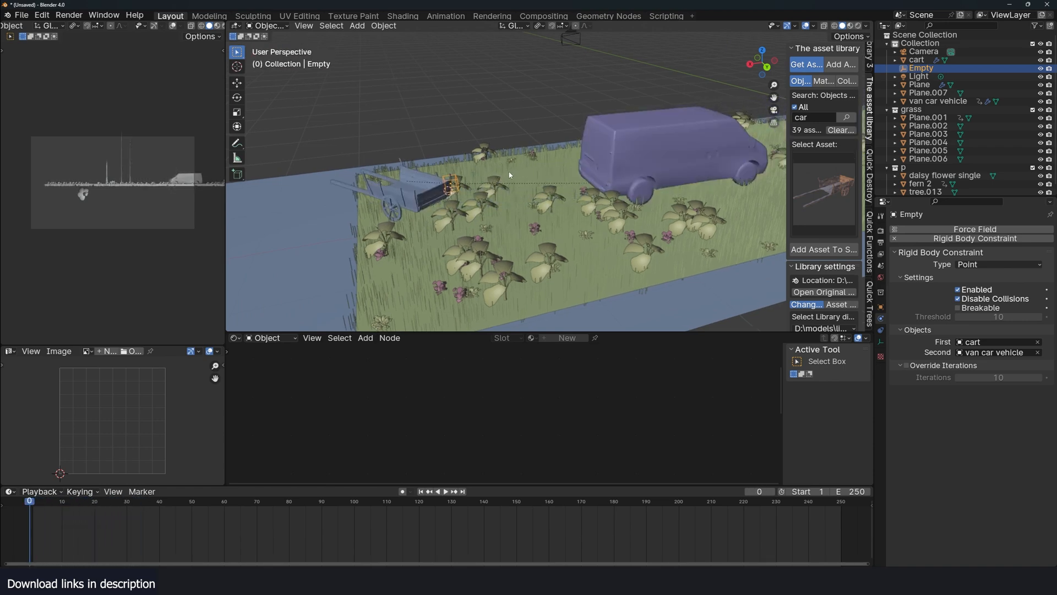
click(442, 491)
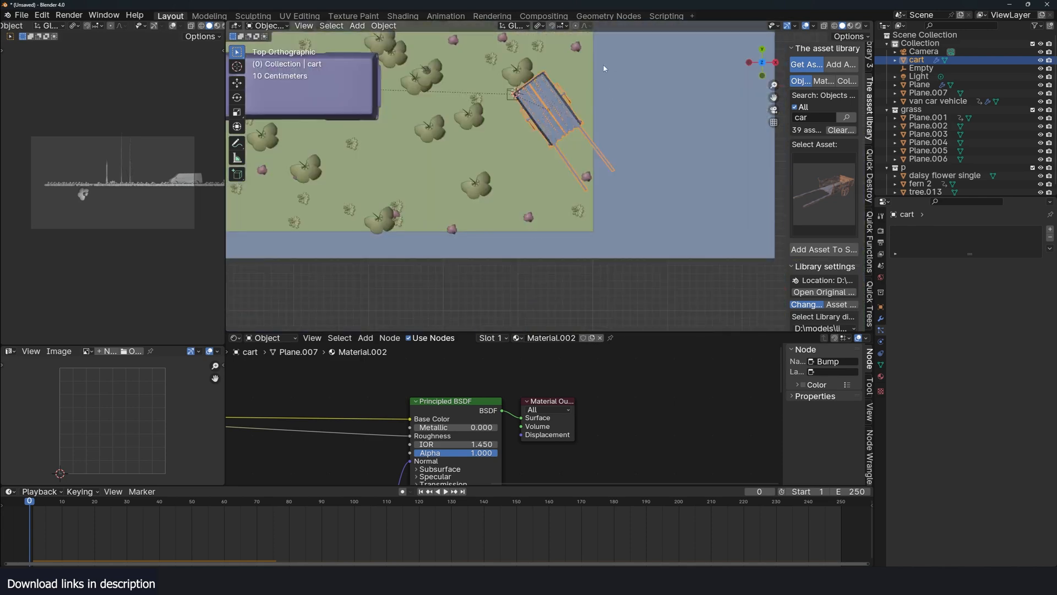
- Duplicate the cart and add a Decimate modifier with Ratio dragged to about 0.45
click(356, 26)
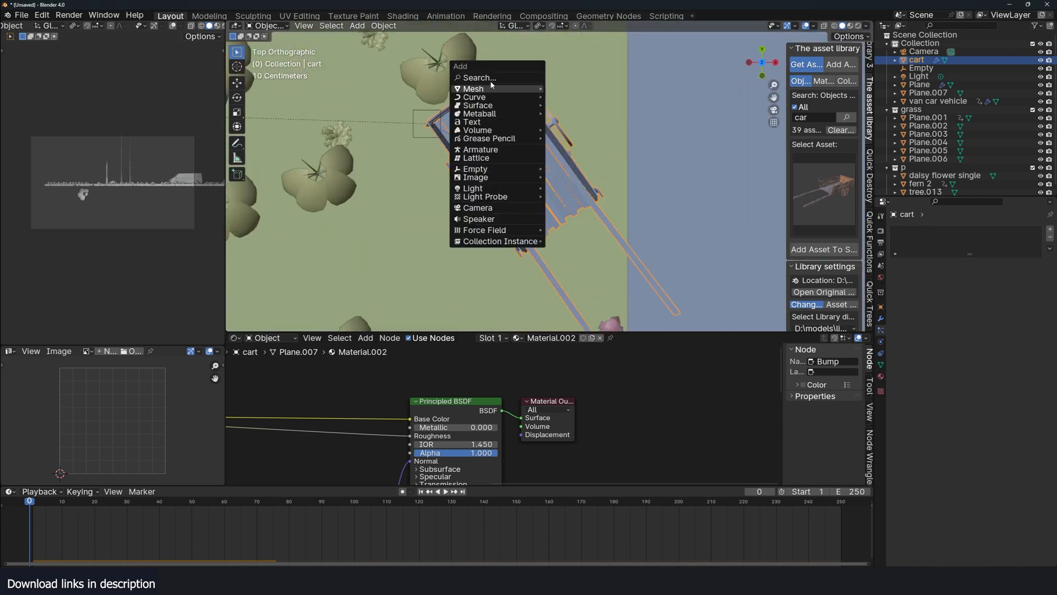
click(473, 88)
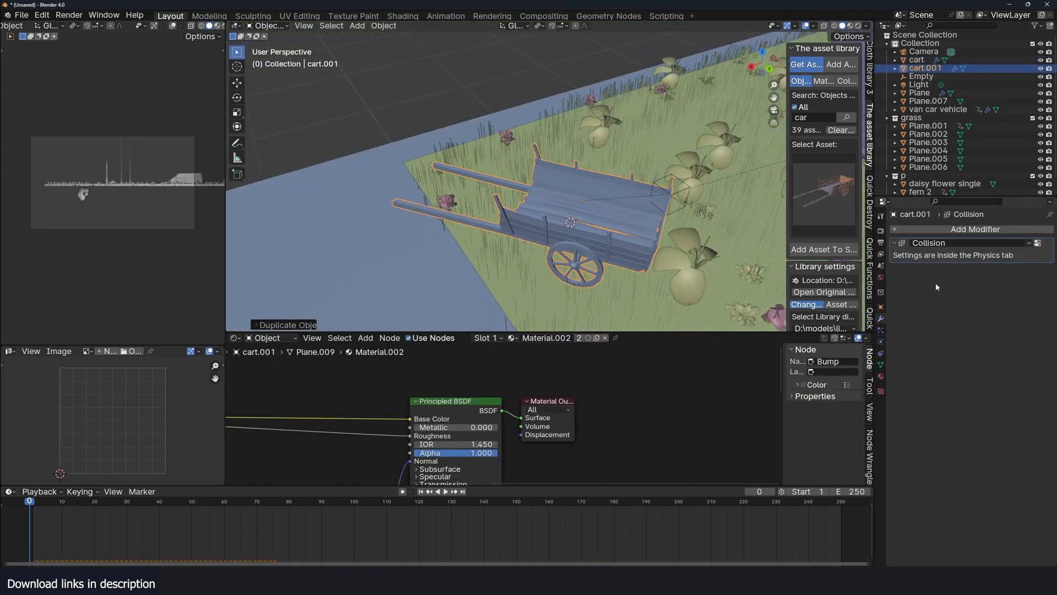
mouse_move(914, 260)
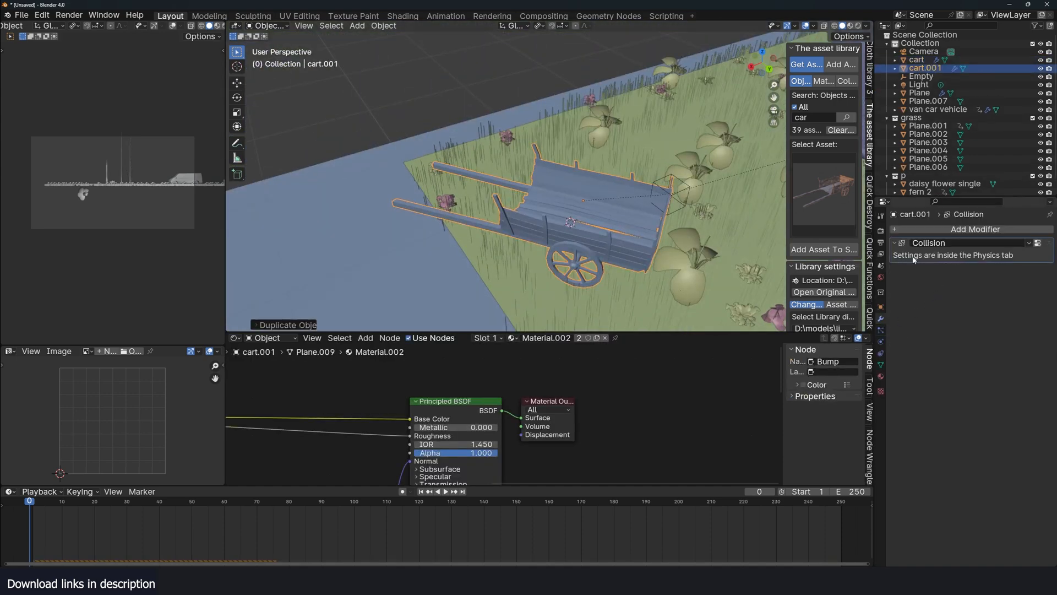
click(975, 228)
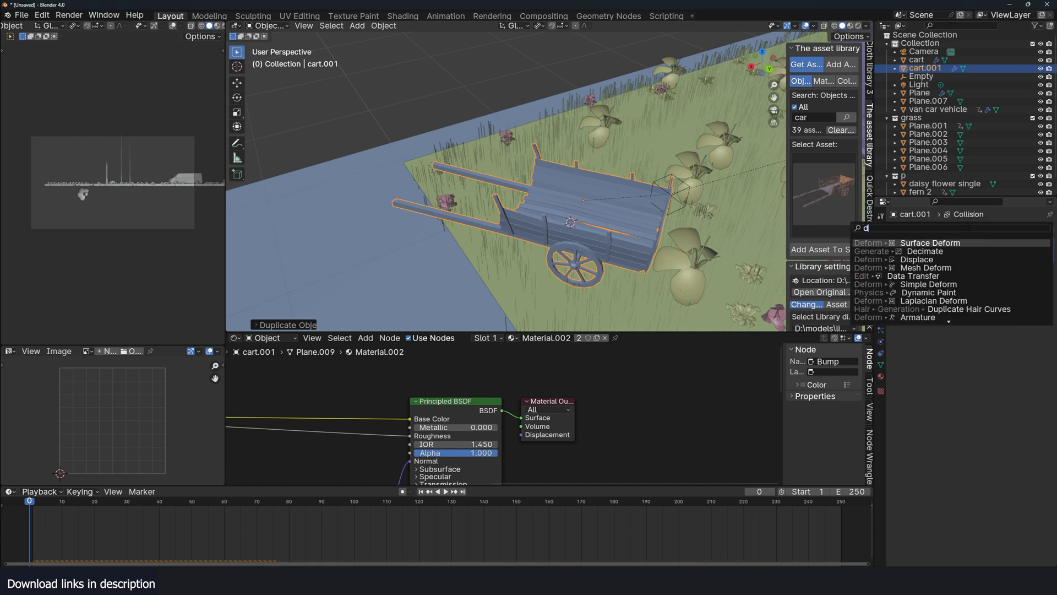
click(925, 251)
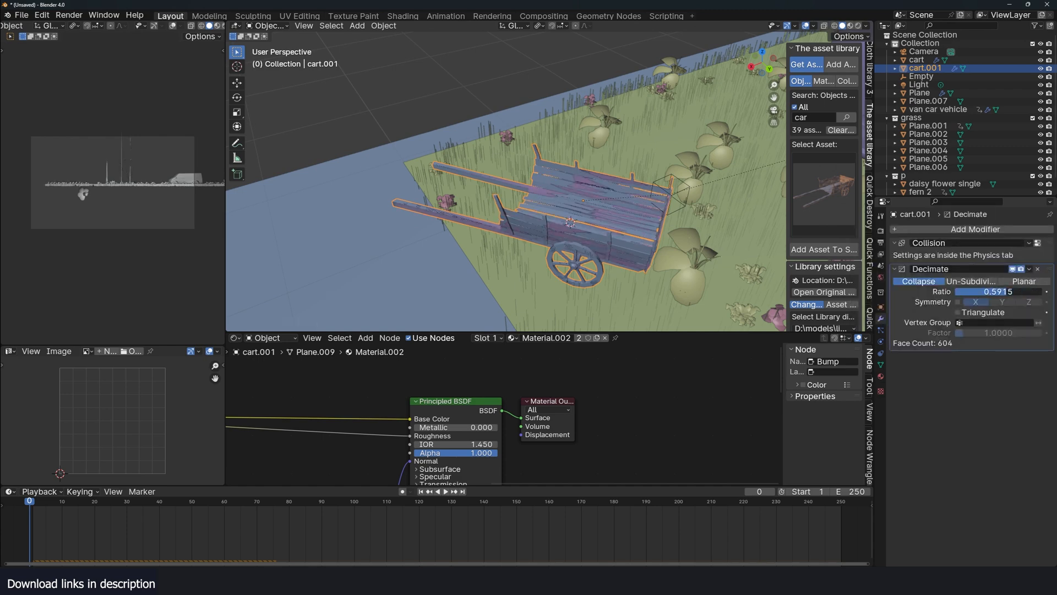
drag(978, 291, 994, 291)
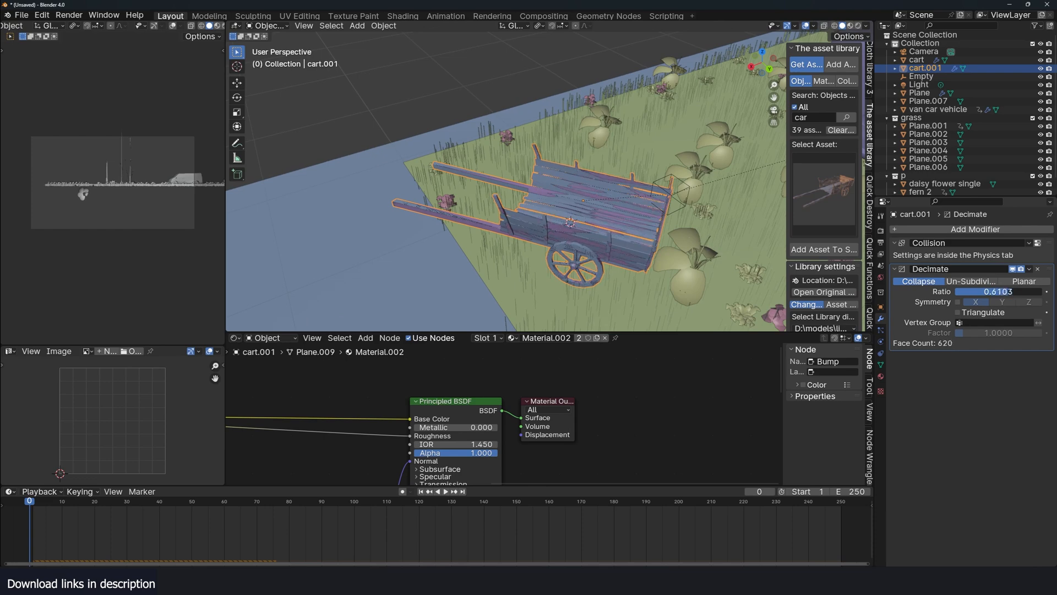
drag(1012, 291, 971, 291)
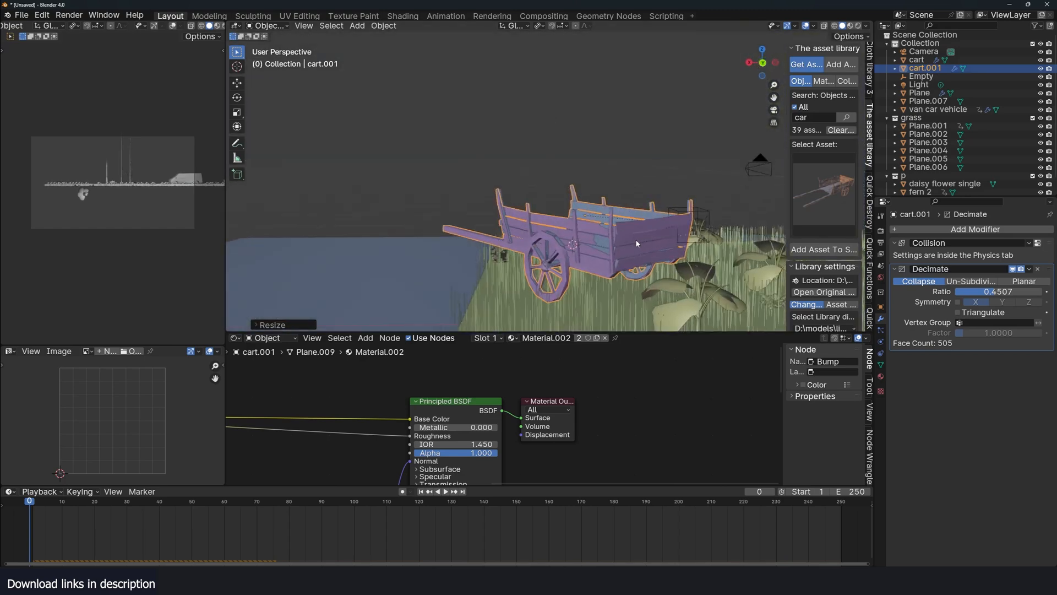
drag(637, 243, 505, 194)
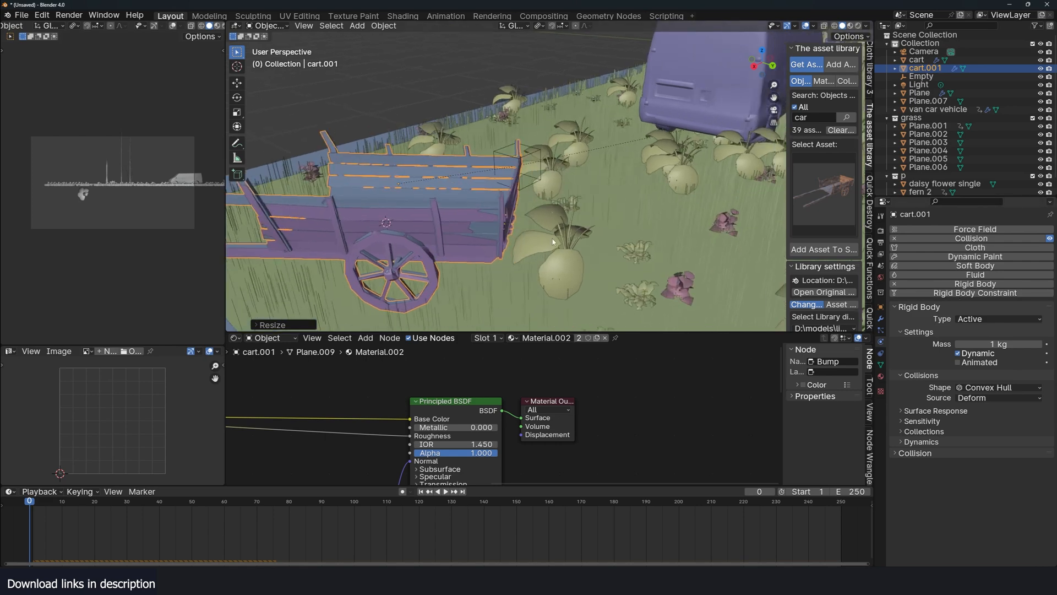
mouse_move(603, 224)
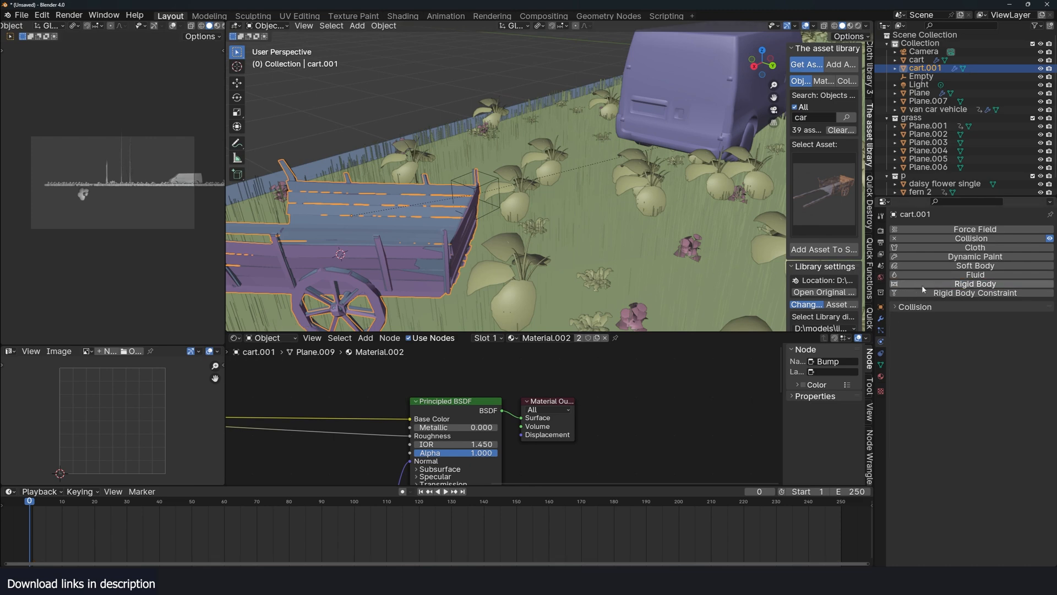
- Remove Rigid Body from cart.001, keeping Collision, and play then stop the simulation
click(916, 306)
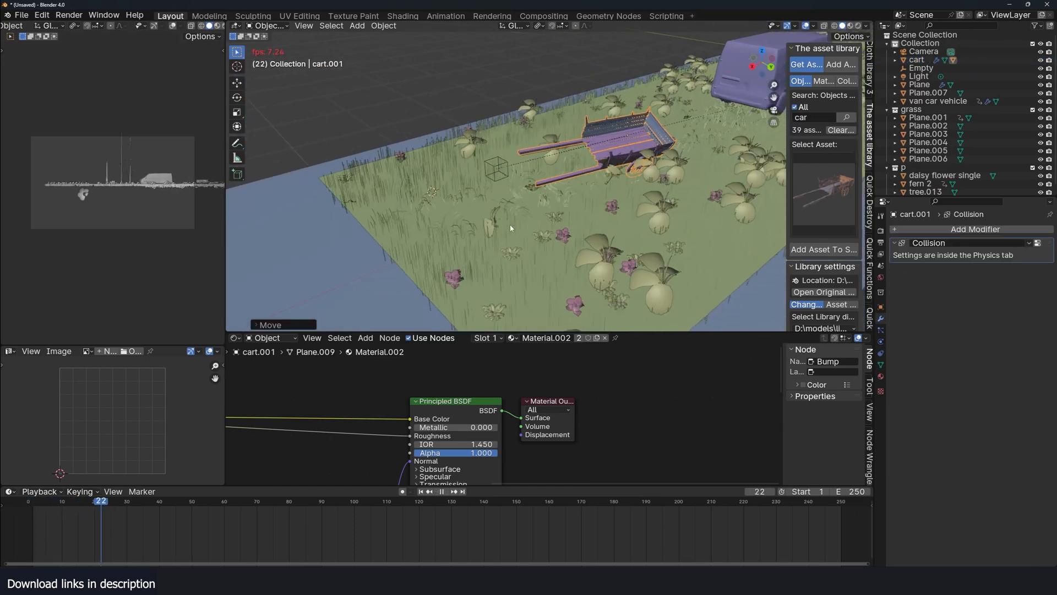
click(438, 490)
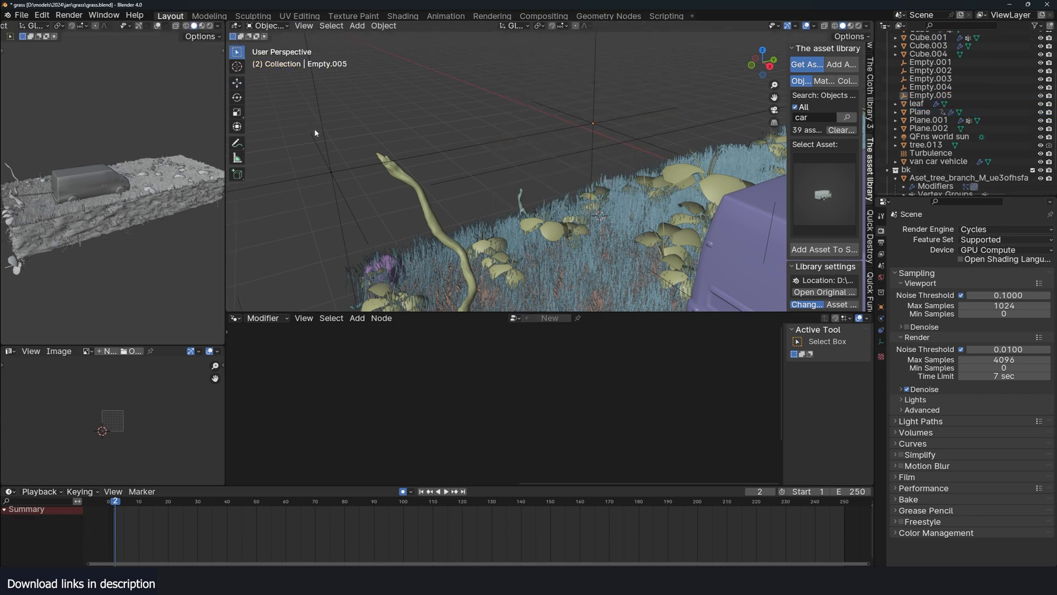
- Select the Plane rope line, enter Edit Mode, and add a vertex group
click(930, 87)
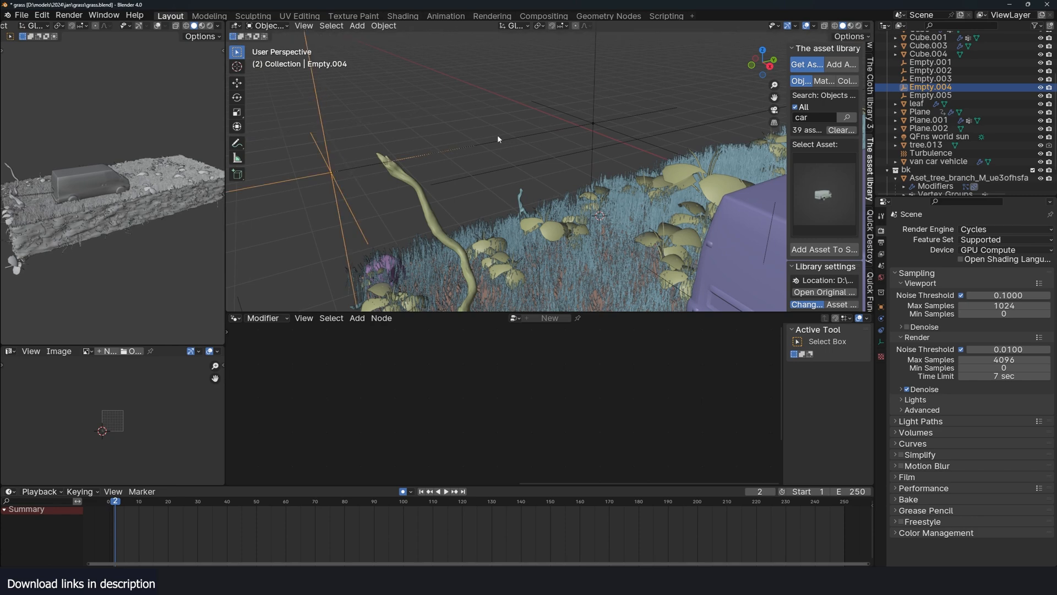
click(920, 111)
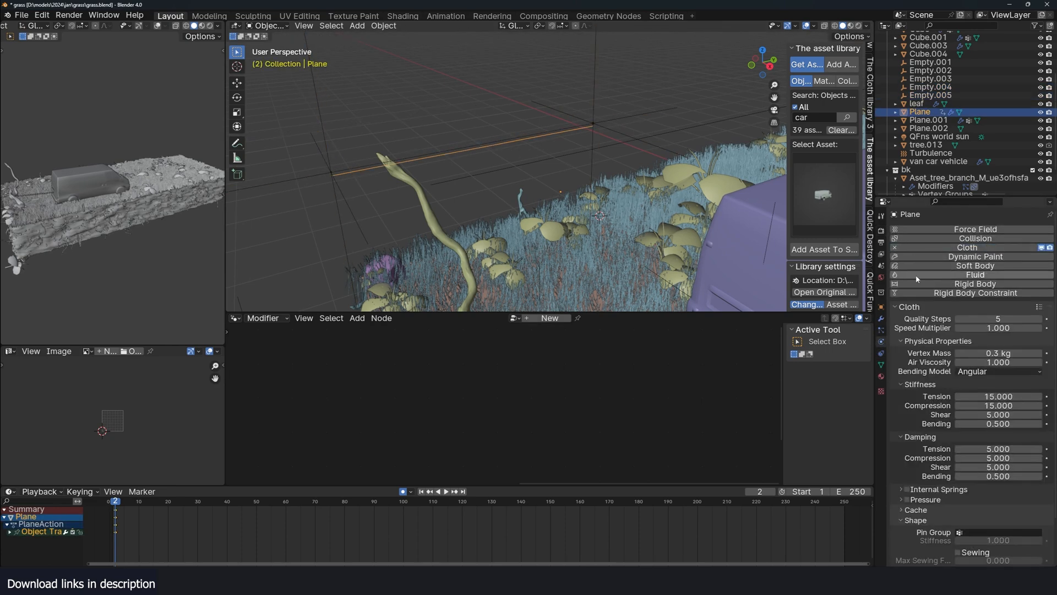
key(Tab)
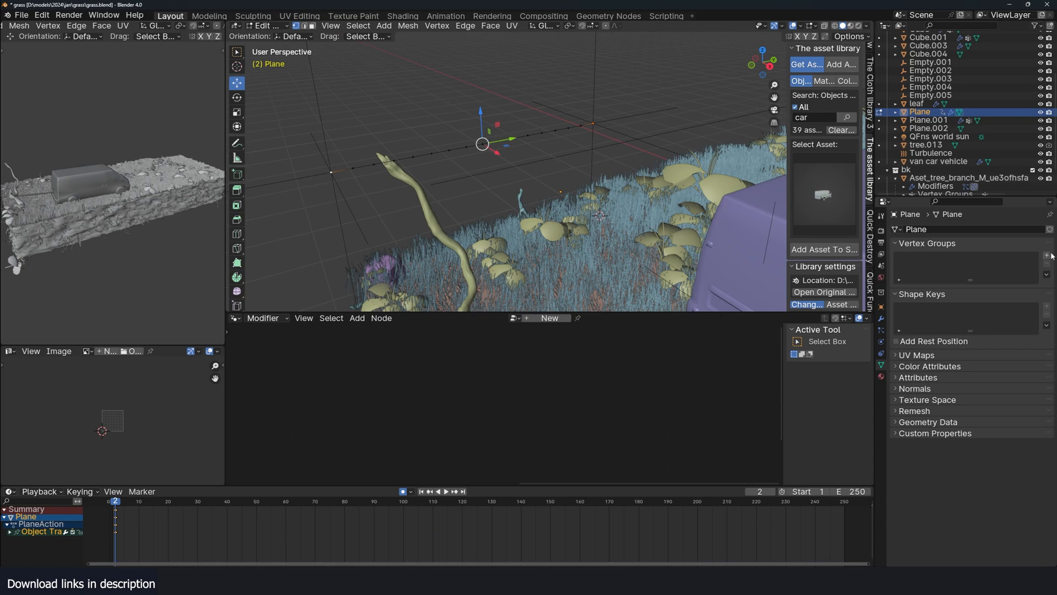
click(1046, 256)
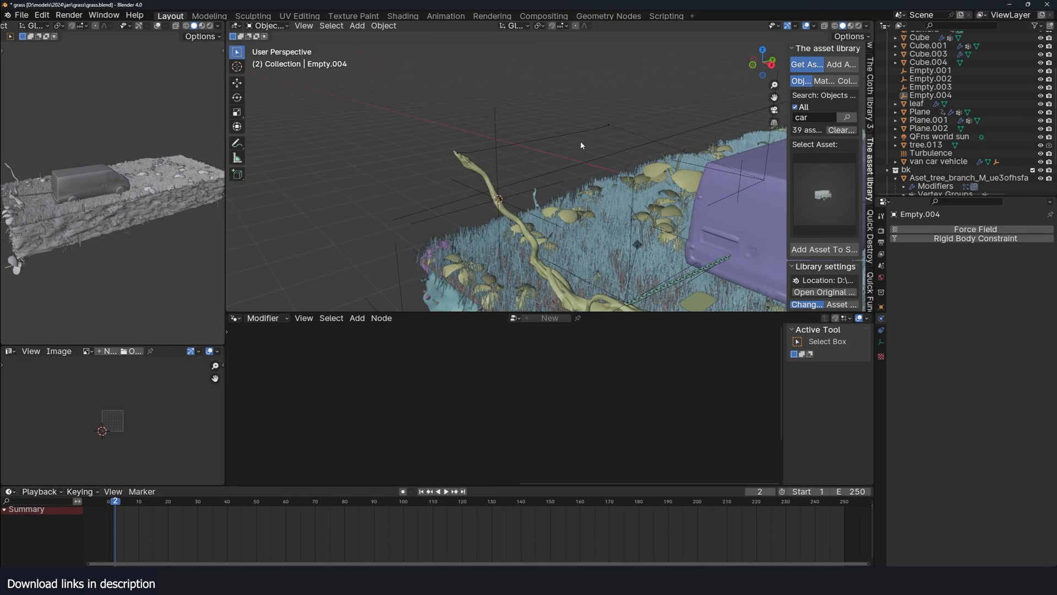
- Rotate alternate chain link instances 90° on Y, then play the hanging chain simulation
click(927, 119)
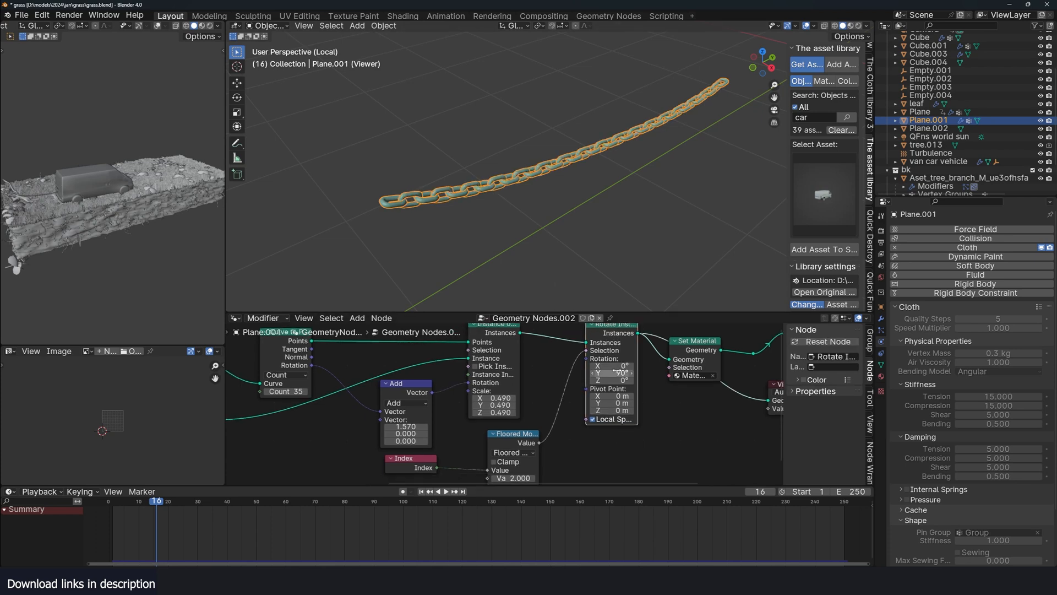
text(90)
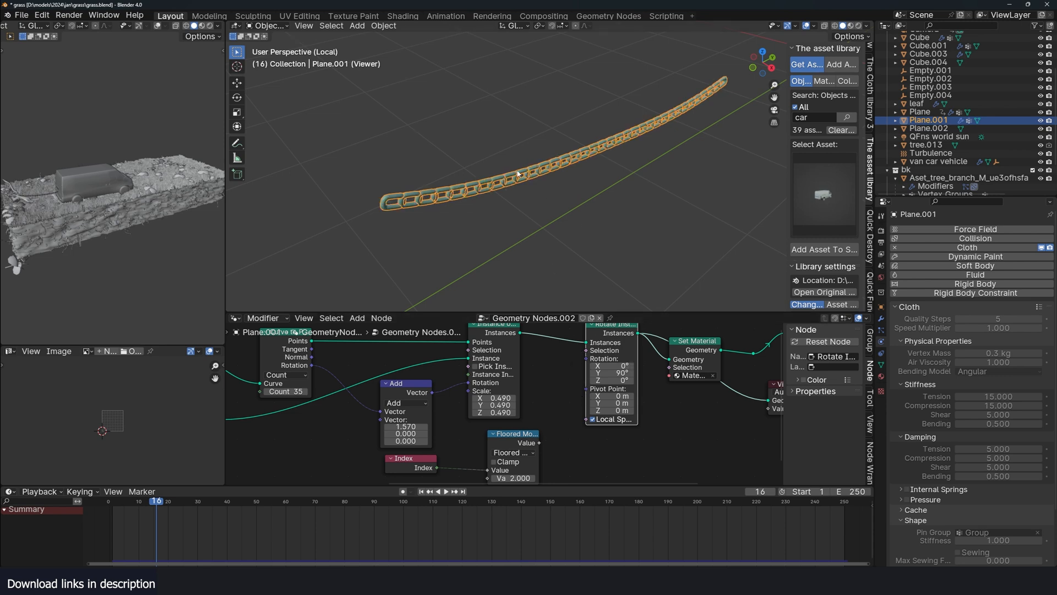
mouse_move(556, 436)
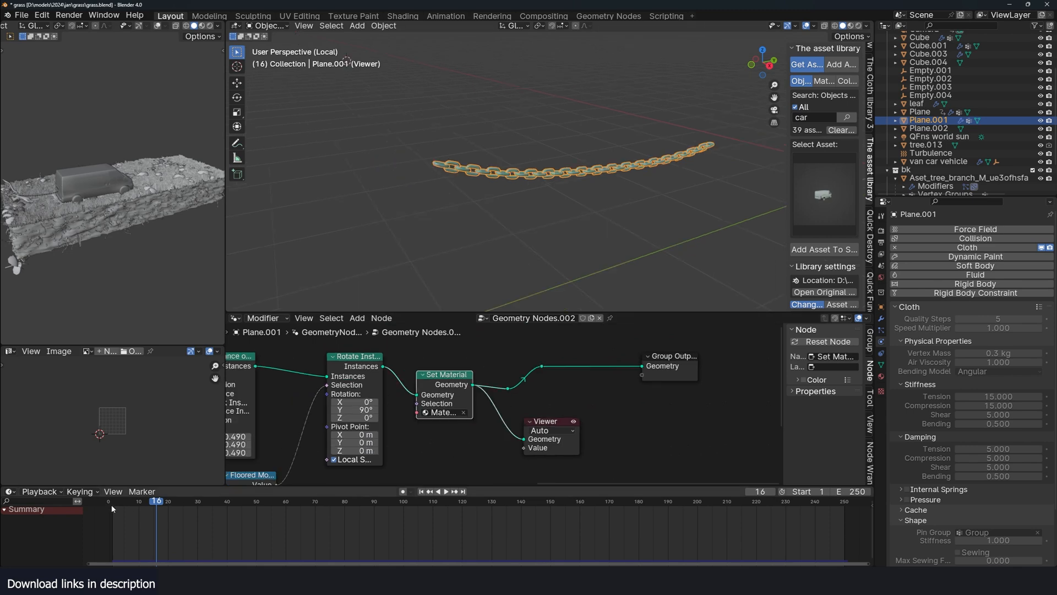
click(442, 490)
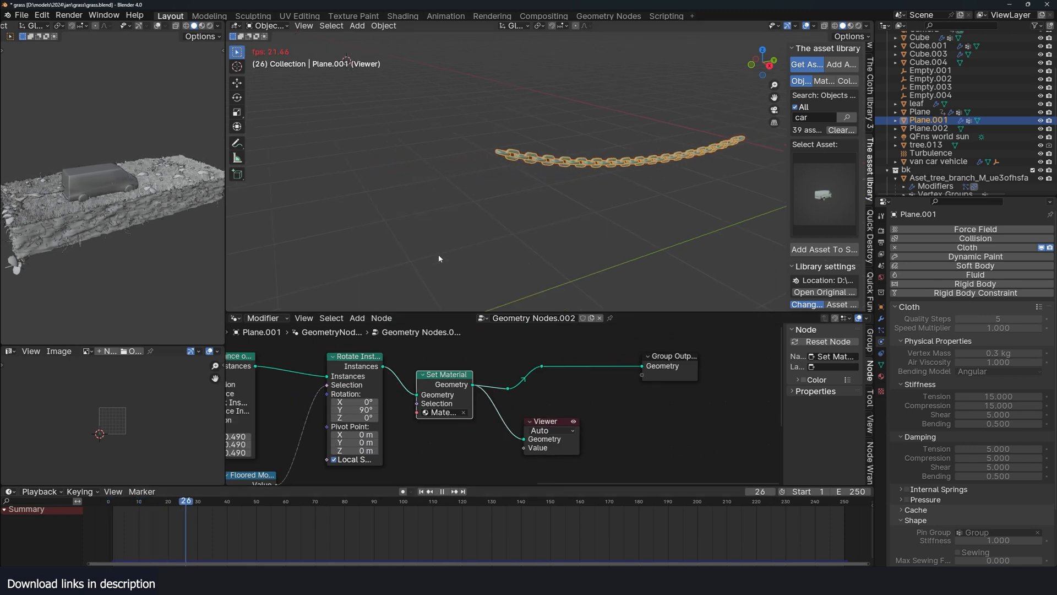
click(442, 491)
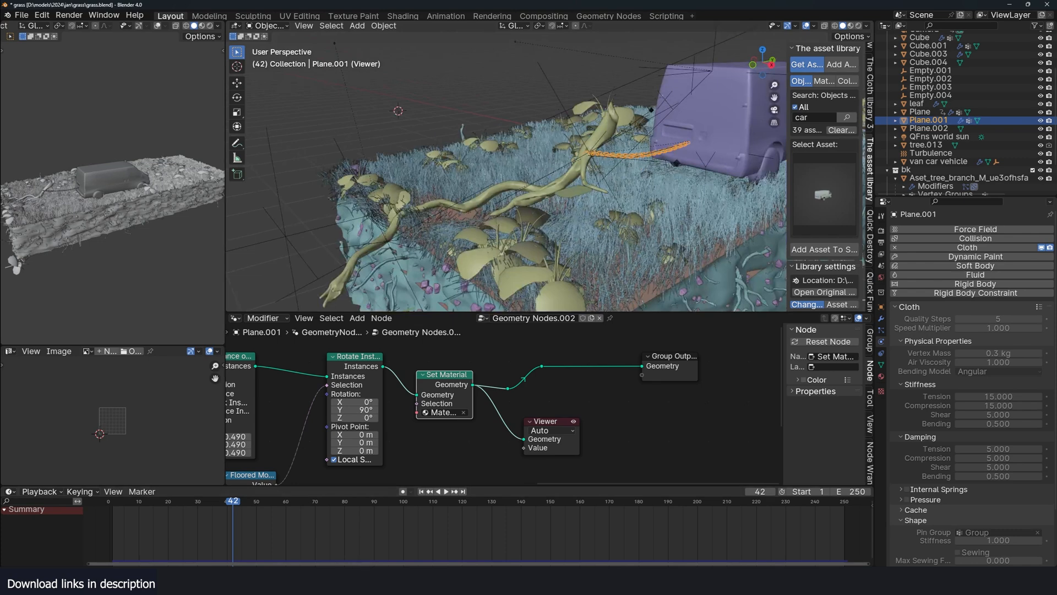